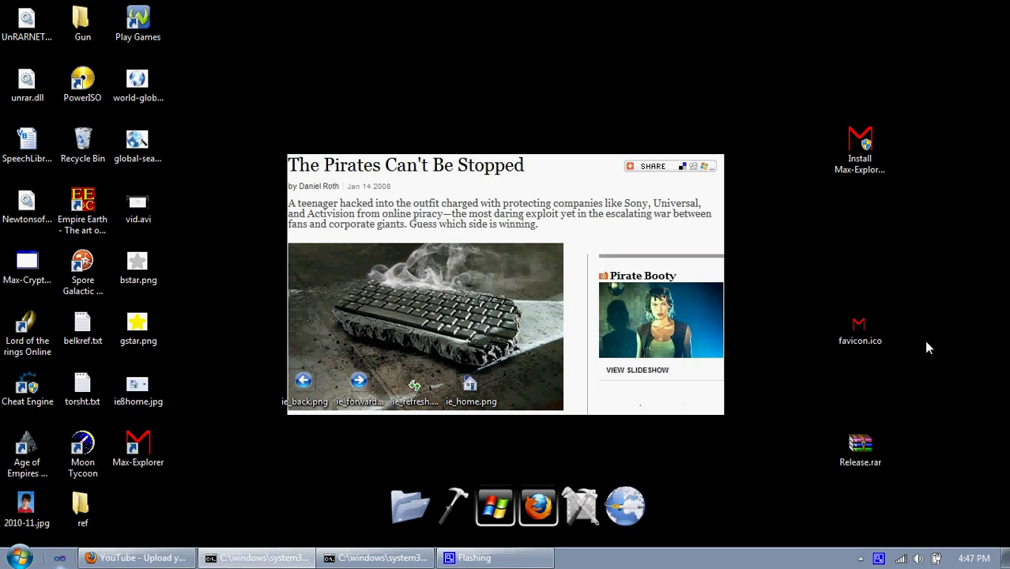
mouse_move(926, 342)
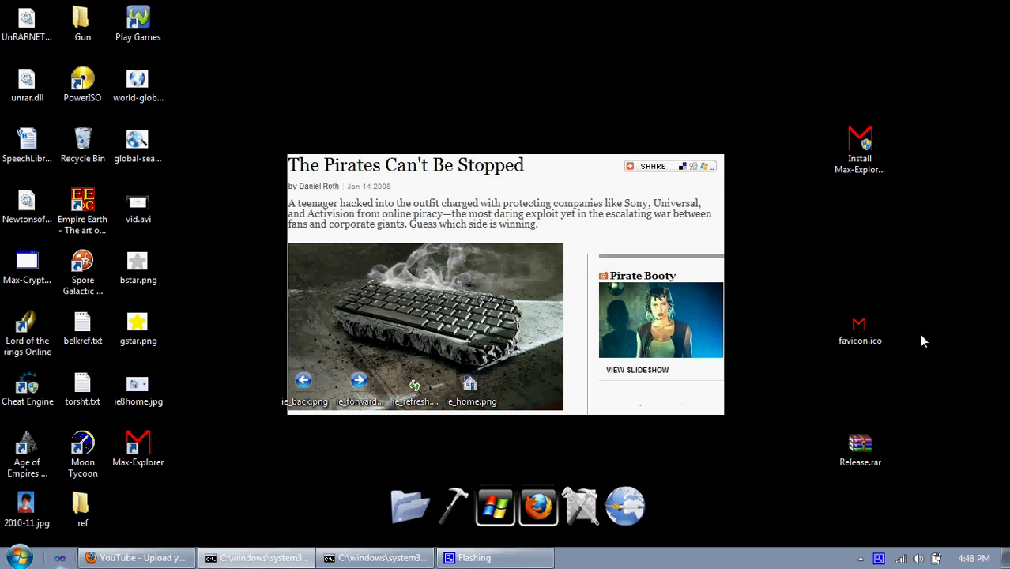
mouse_move(918, 256)
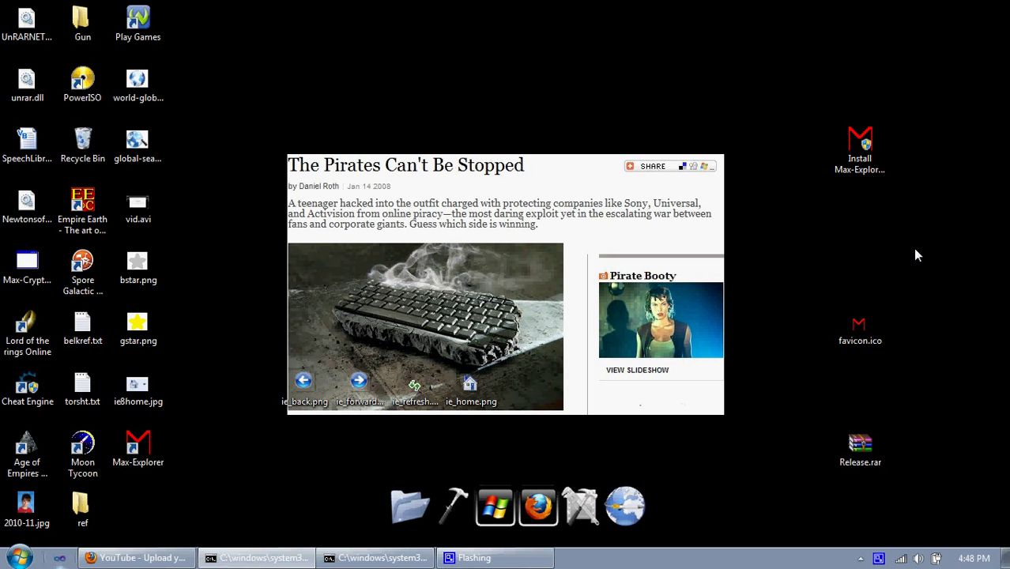
mouse_move(246, 424)
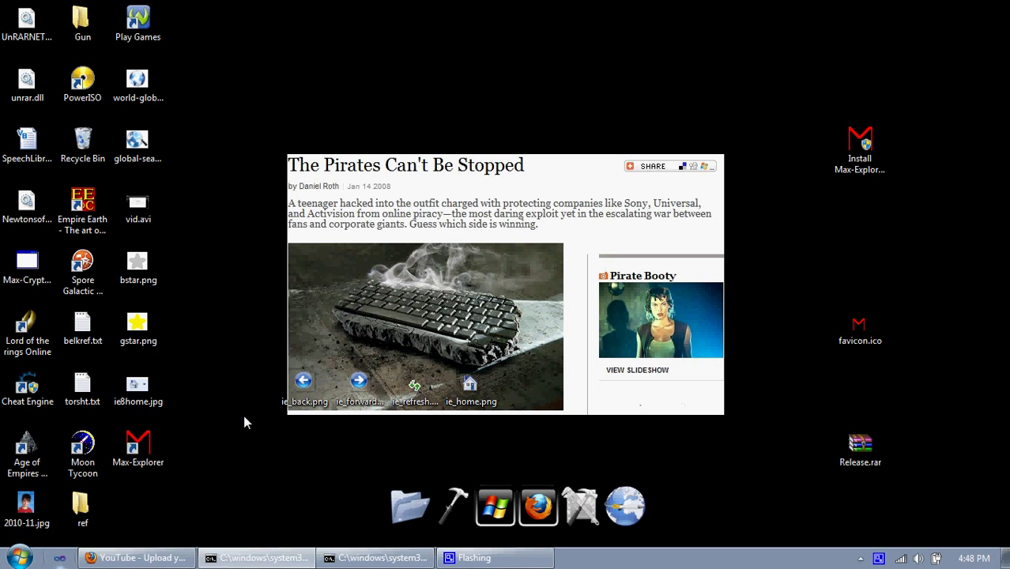
mouse_move(421, 331)
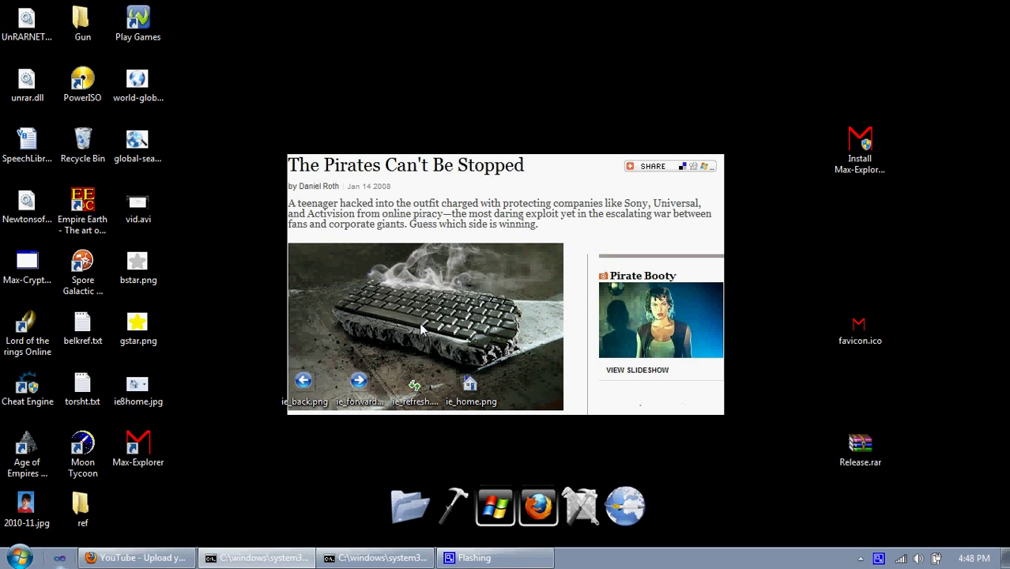
mouse_move(911, 167)
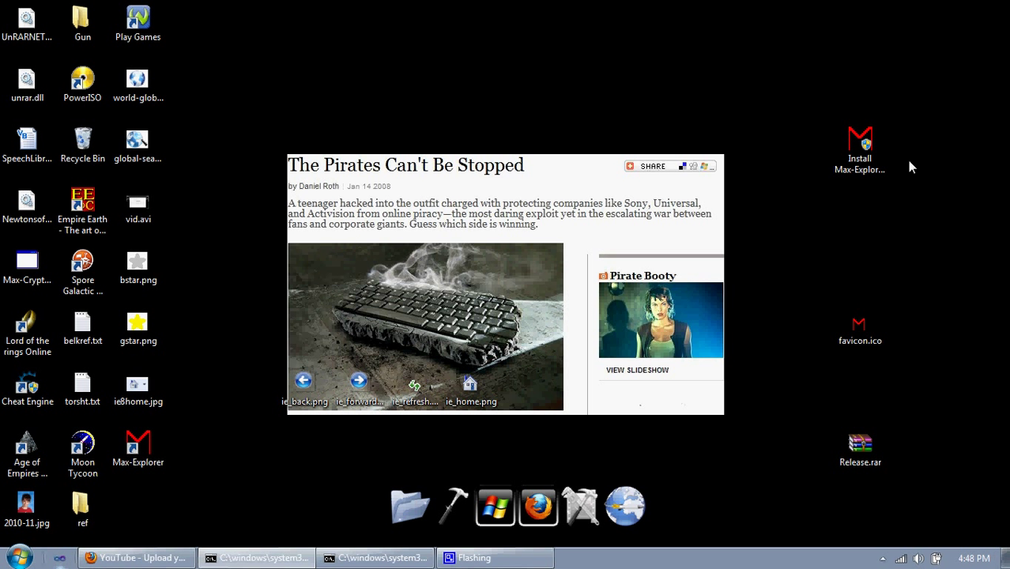
mouse_move(860, 150)
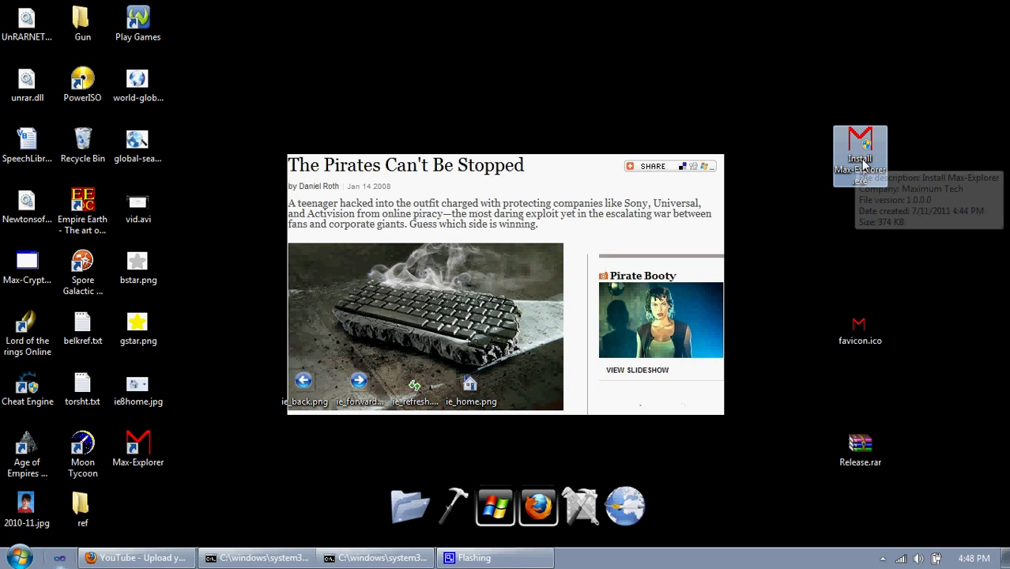
mouse_move(863, 163)
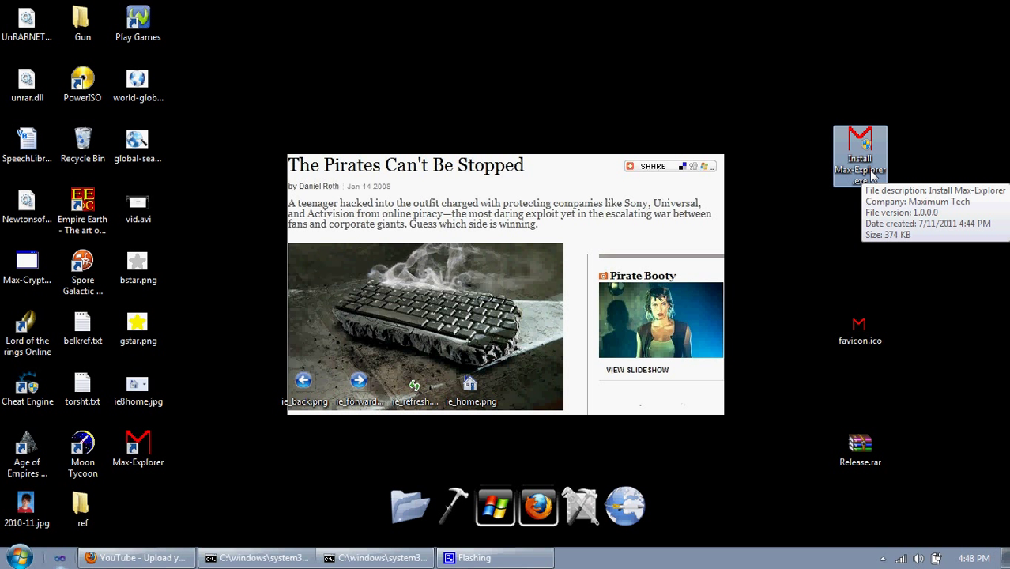
mouse_move(577, 432)
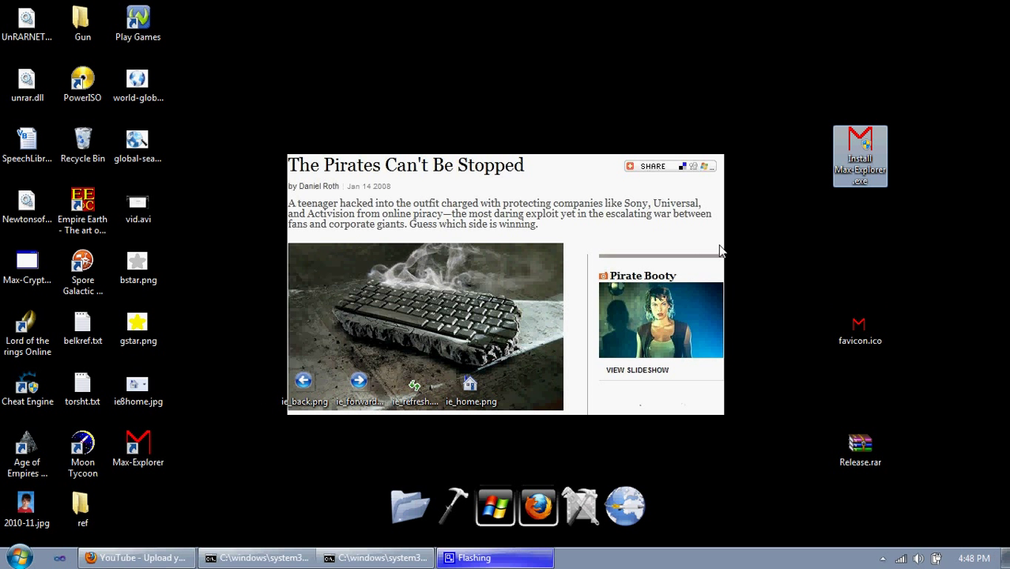
- Browse the Release archive's files: ChromeBar.dll, MaxBrowser.dll, the tab control library and Stars.dll
click(860, 449)
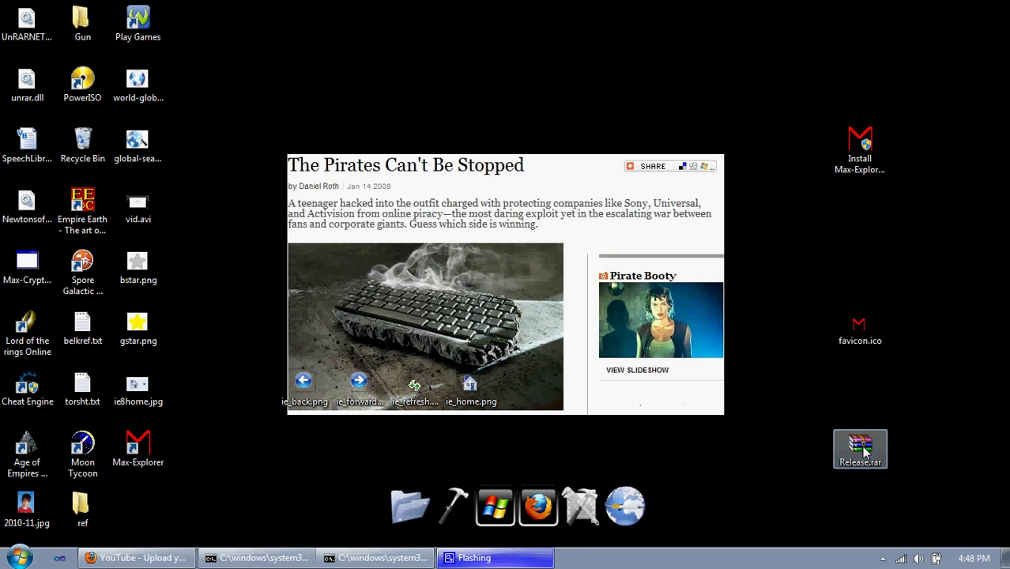
double_click(860, 449)
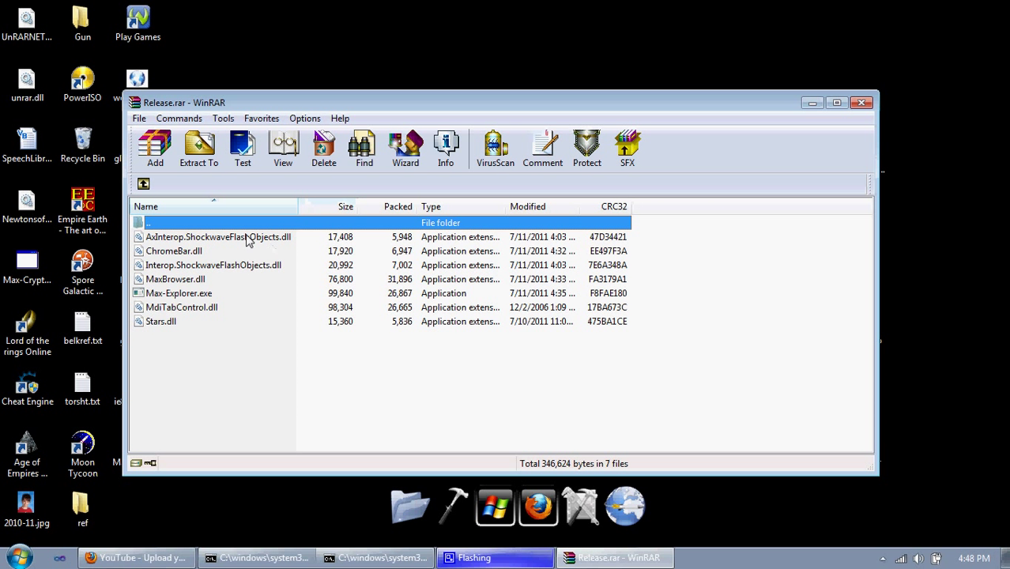
click(174, 250)
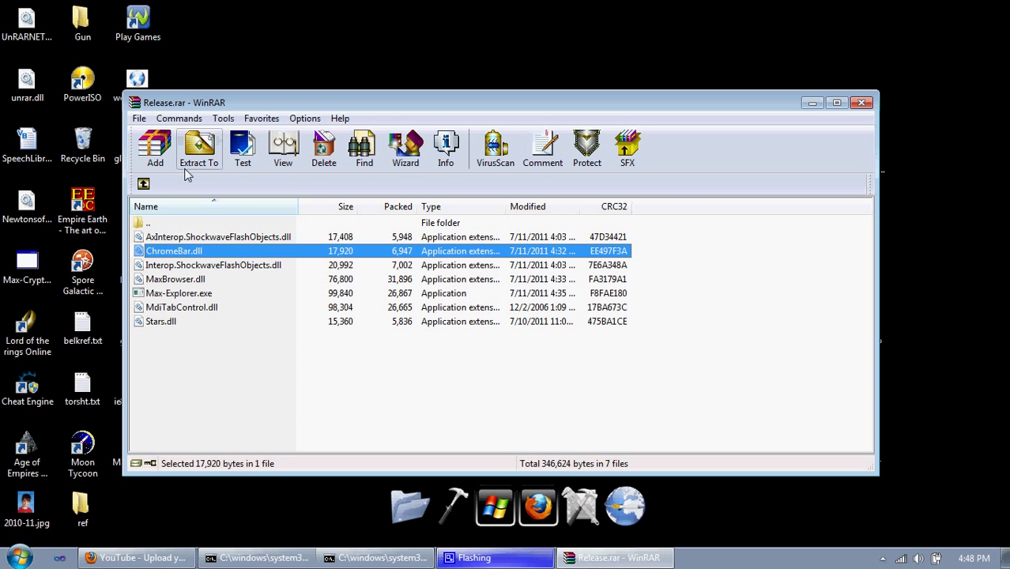
mouse_move(283, 149)
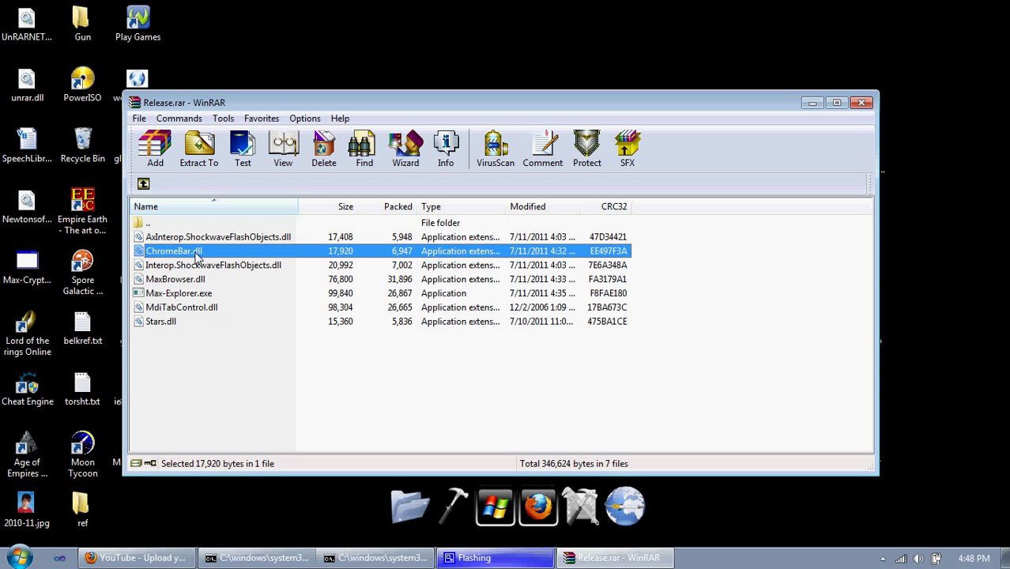
mouse_move(209, 283)
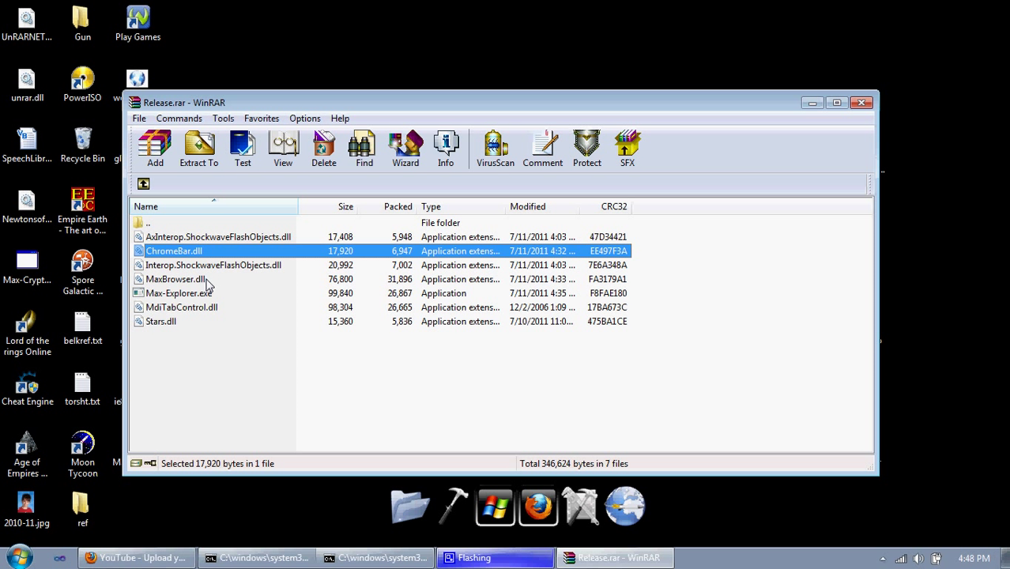
mouse_move(196, 255)
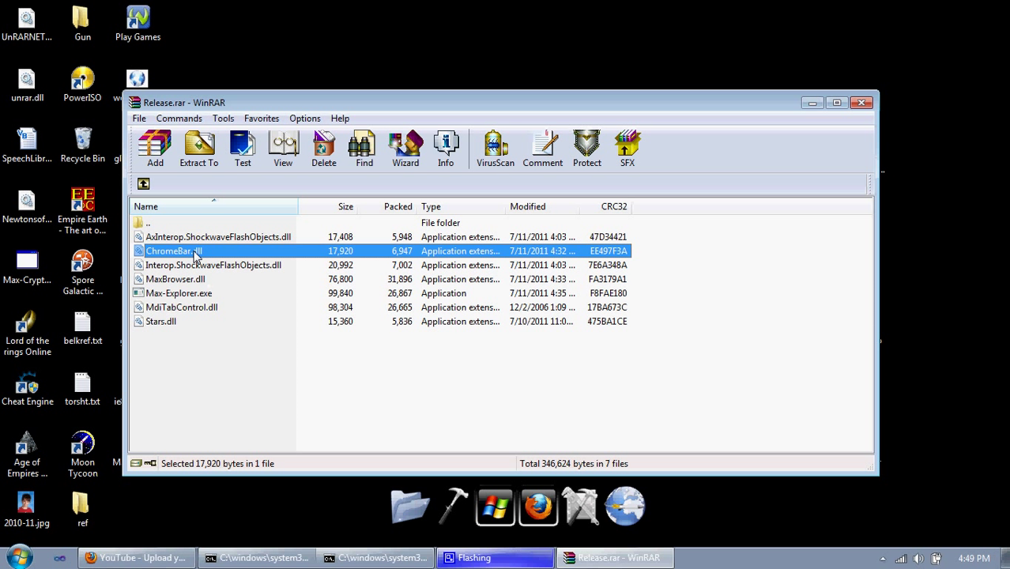
mouse_move(239, 260)
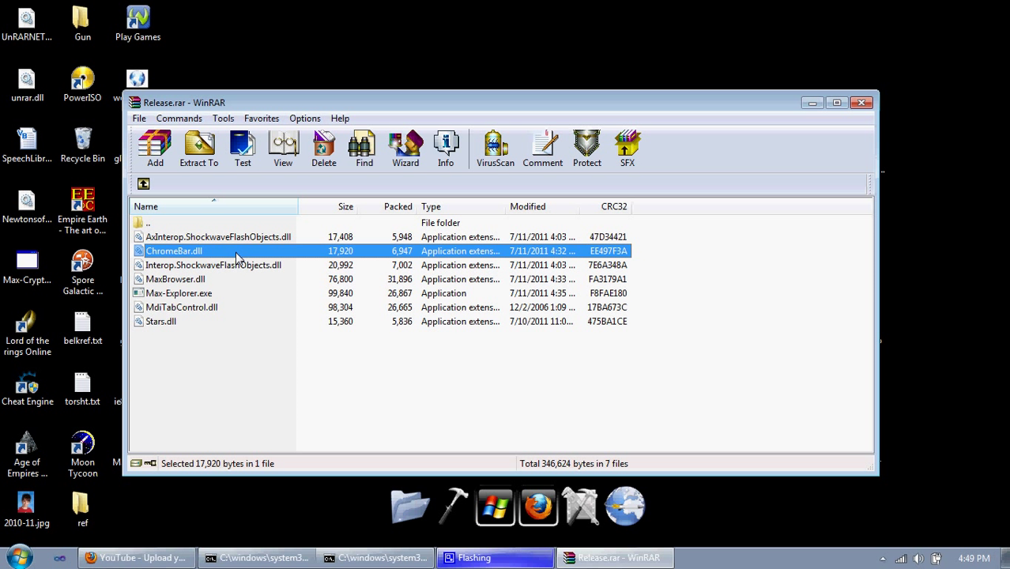
click(174, 279)
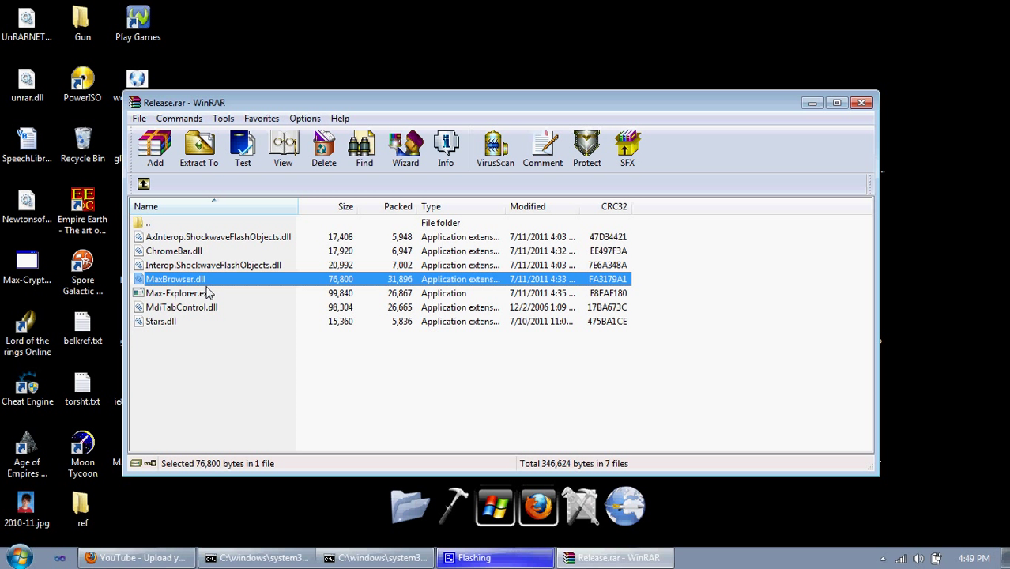
mouse_move(208, 298)
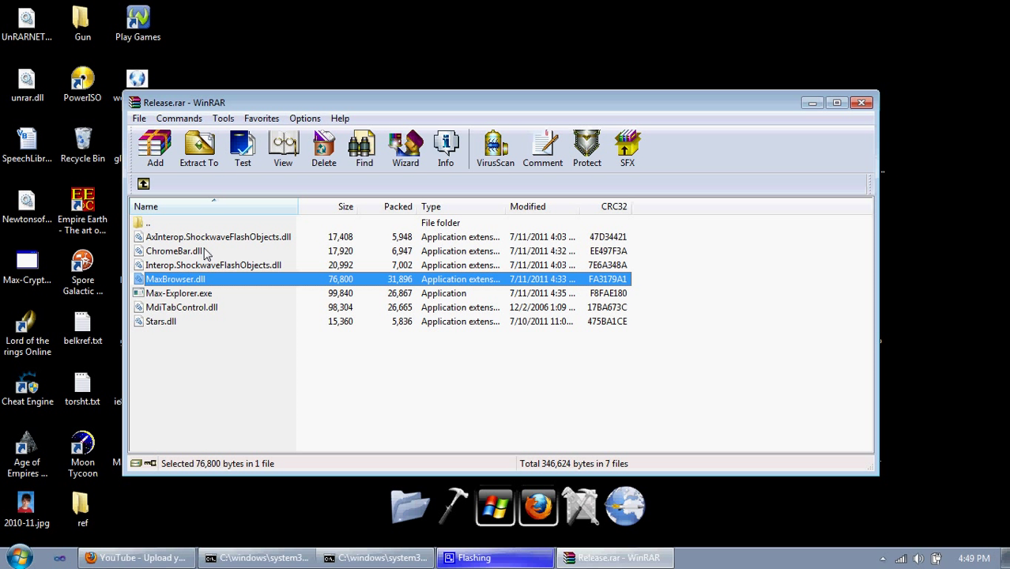
mouse_move(202, 288)
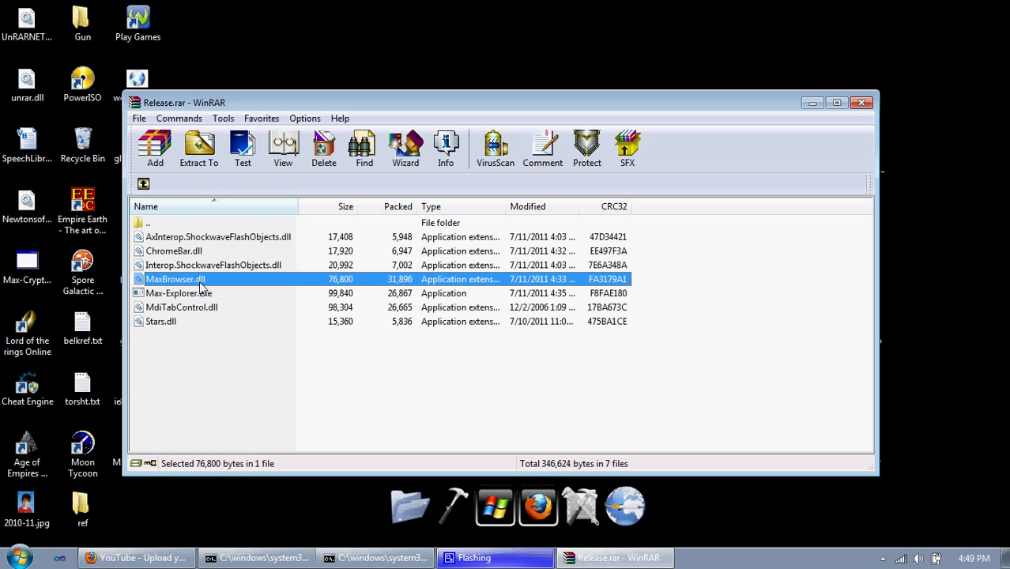
mouse_move(193, 293)
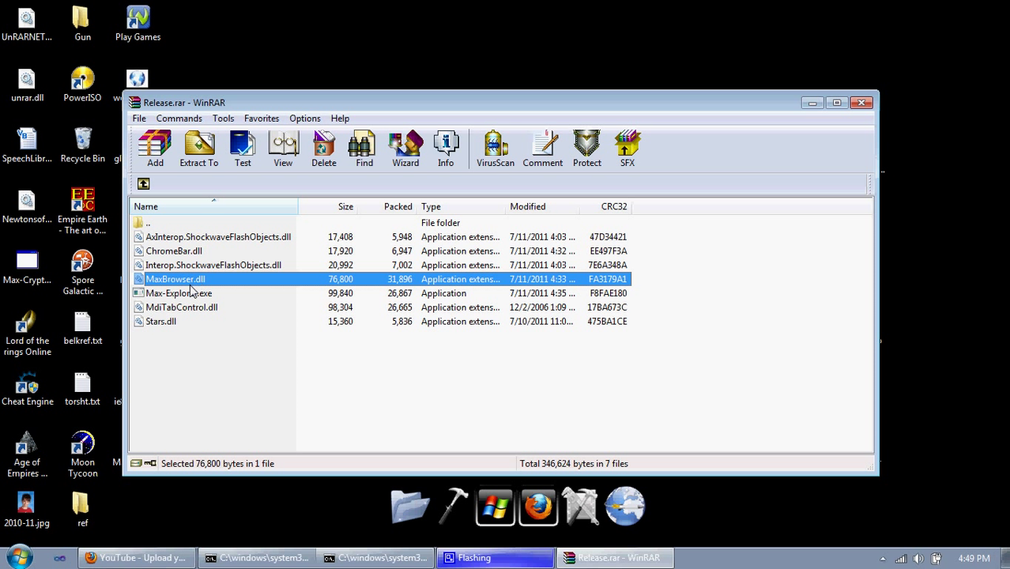
mouse_move(183, 310)
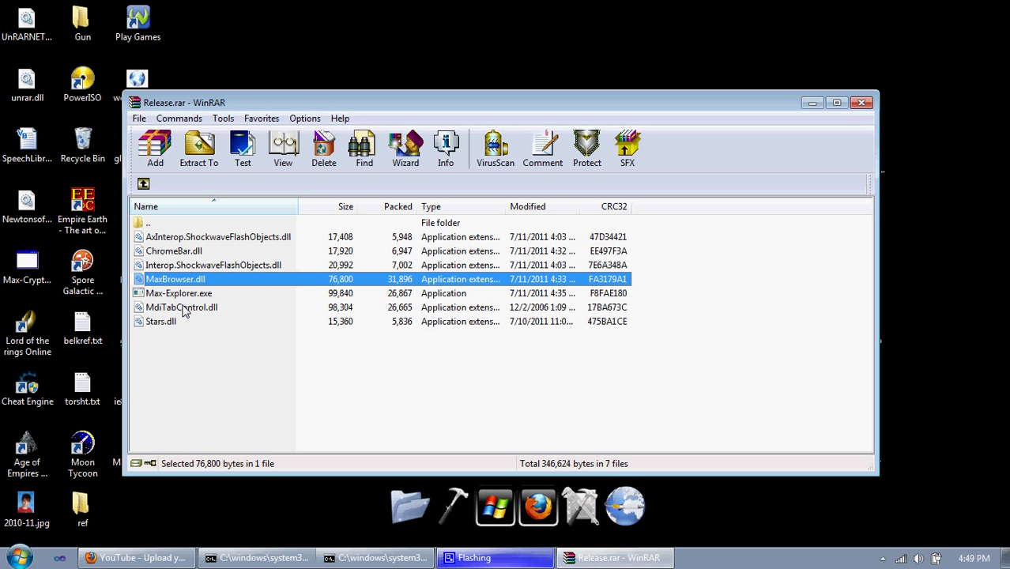
mouse_move(198, 318)
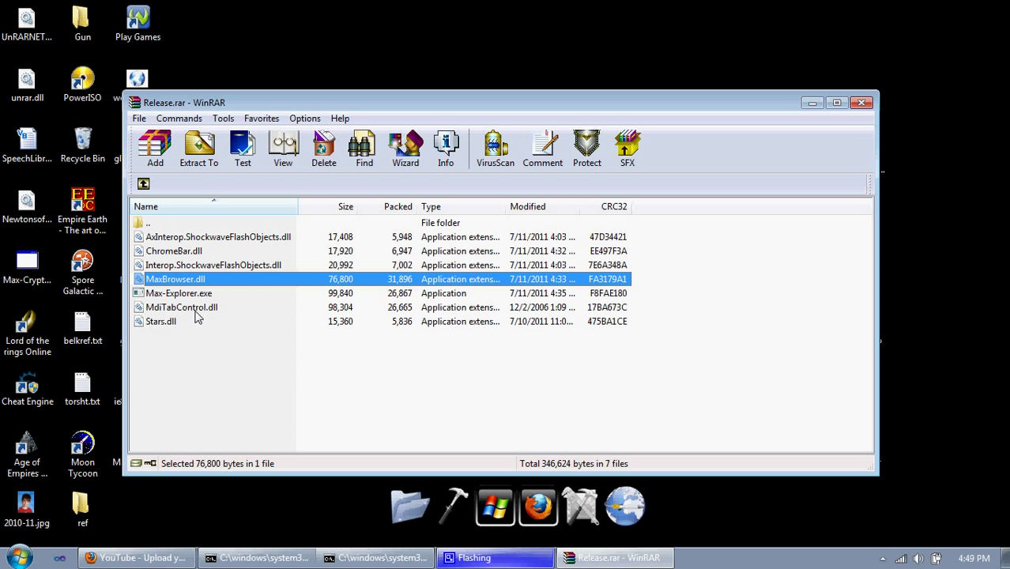
click(182, 306)
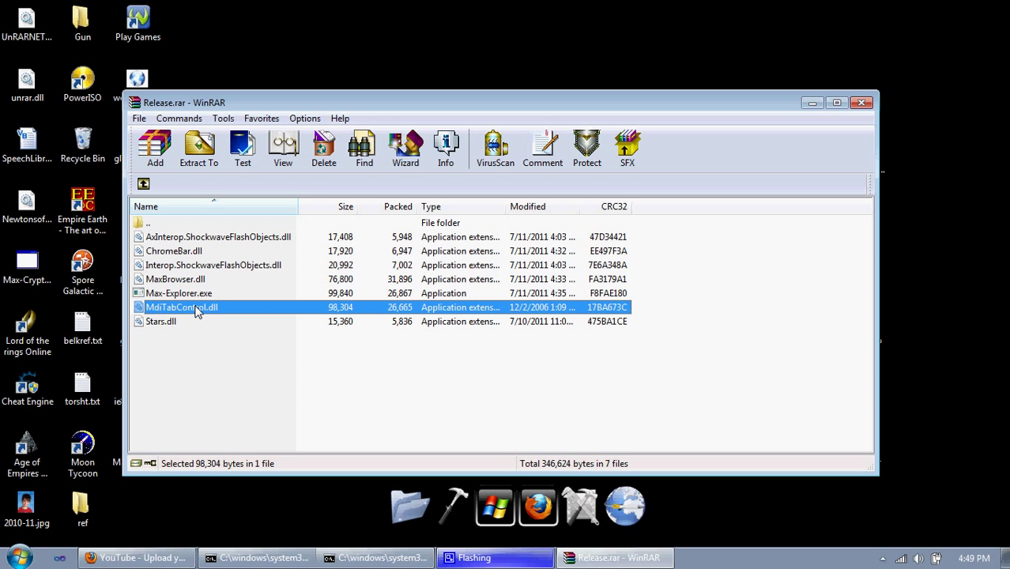
mouse_move(189, 325)
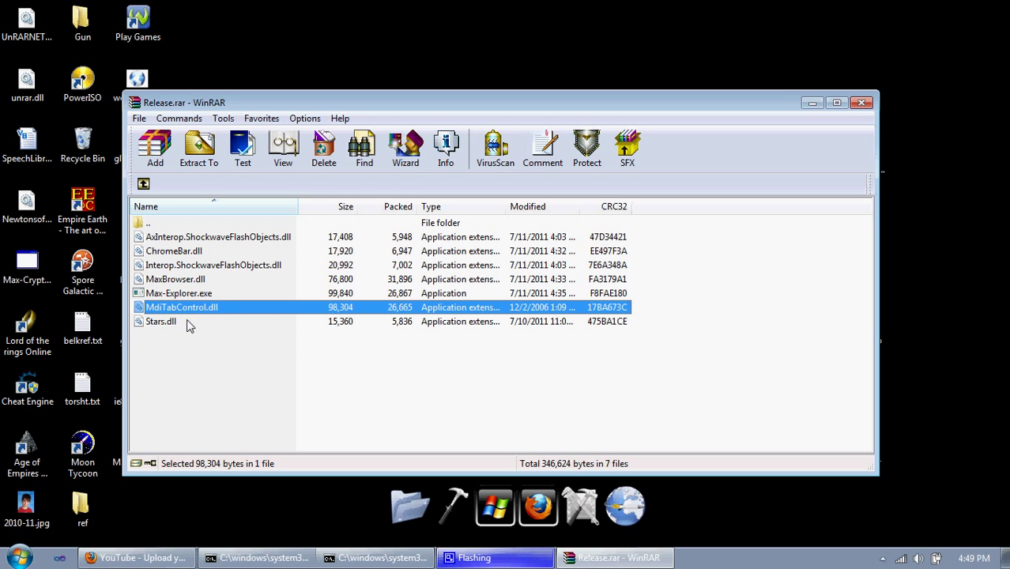
click(159, 321)
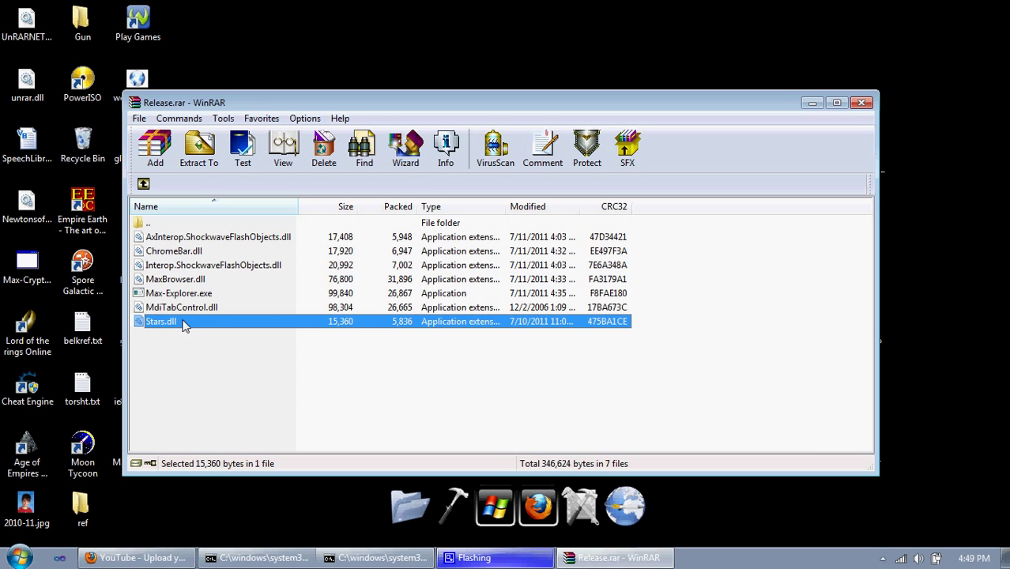
mouse_move(168, 326)
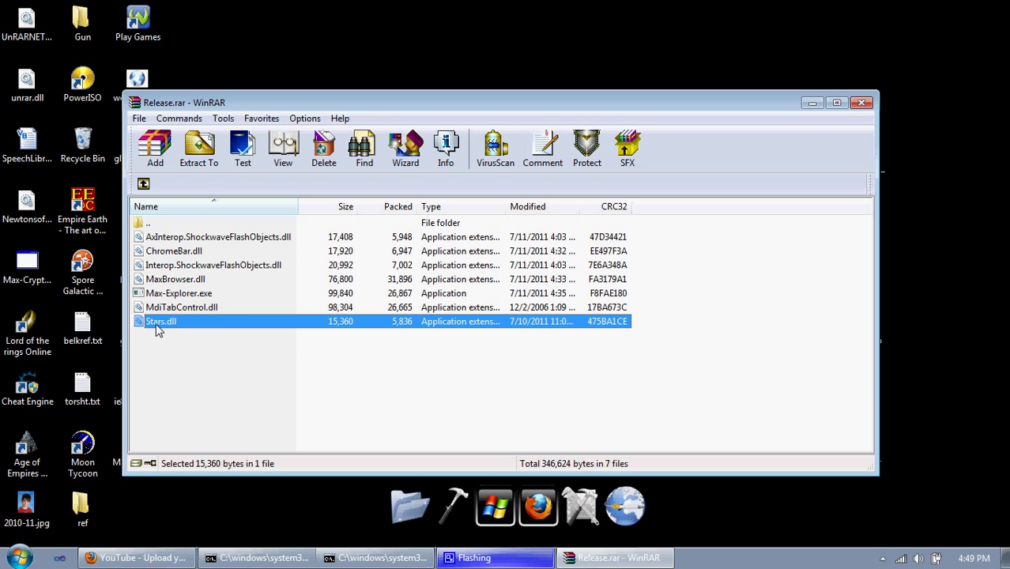
mouse_move(183, 339)
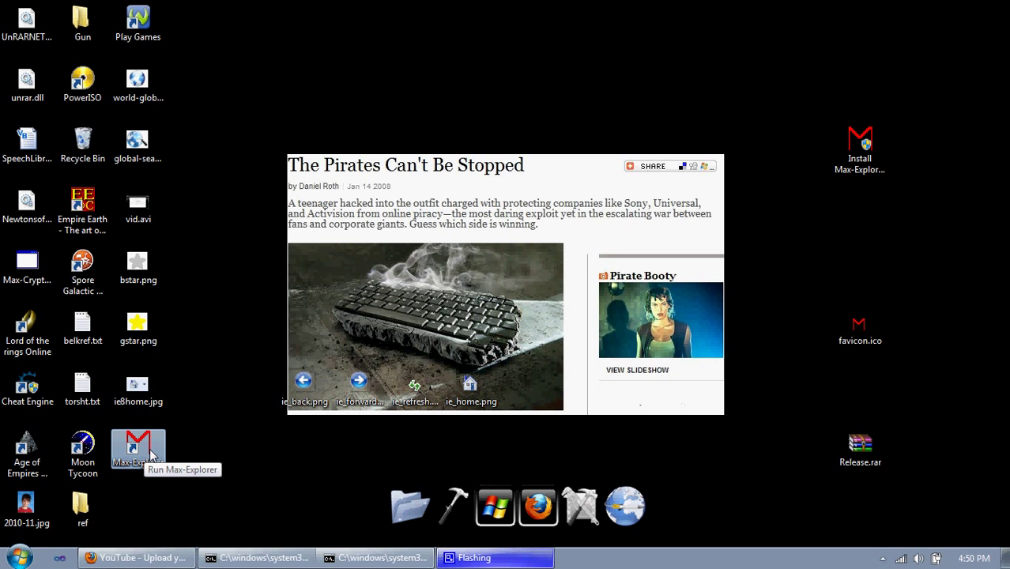
mouse_move(212, 449)
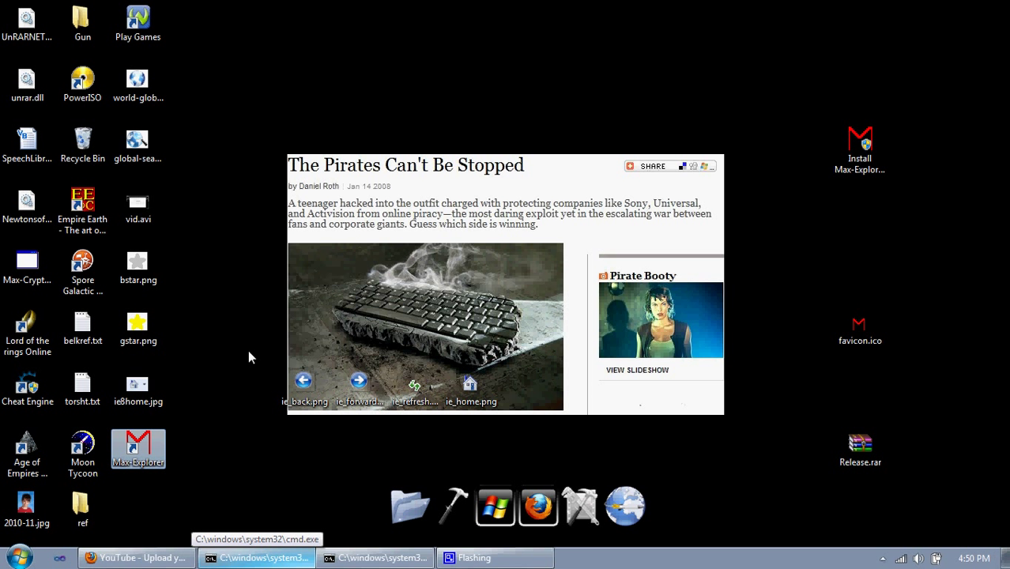
- Launch Max-Explorer from the desktop, showing Google with its Options page information
double_click(137, 449)
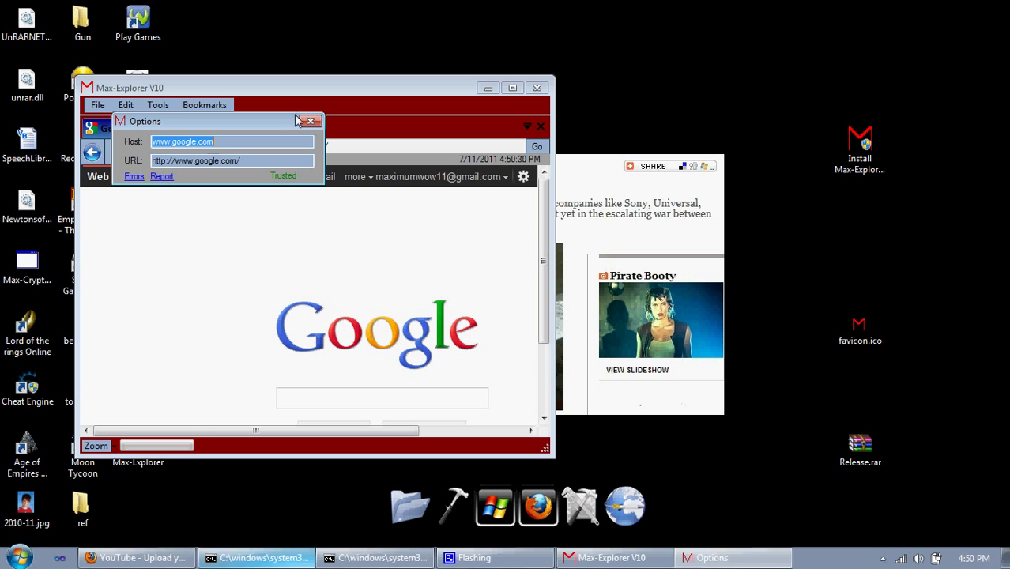
mouse_move(167, 183)
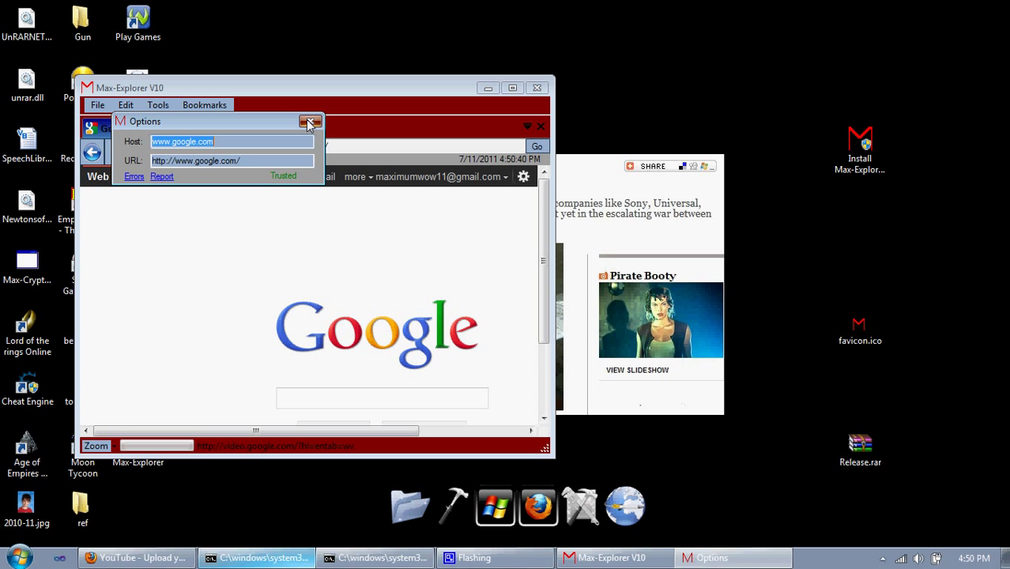
- Close the page information window and keep Google at 100% zoom
click(310, 123)
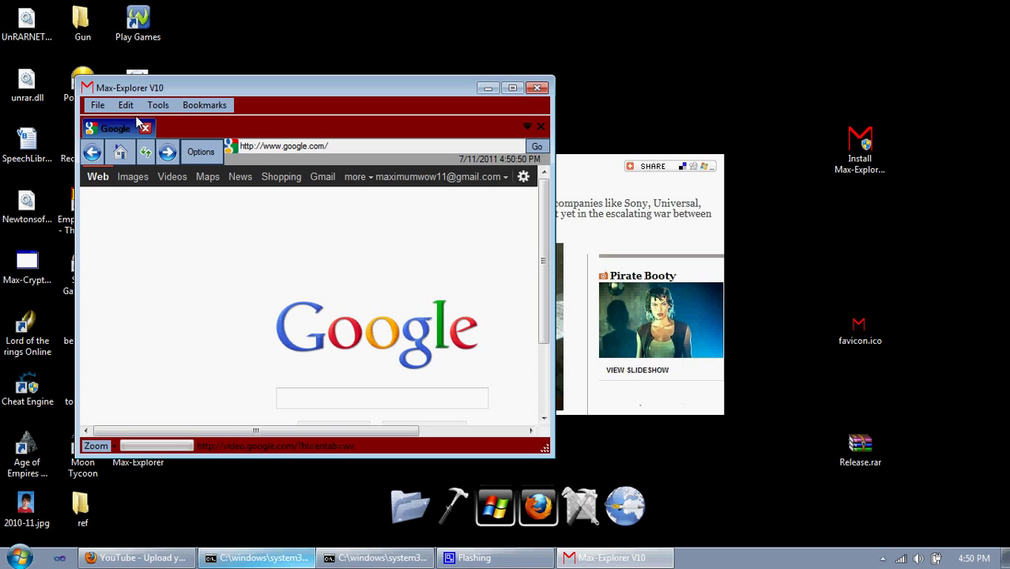
mouse_move(158, 105)
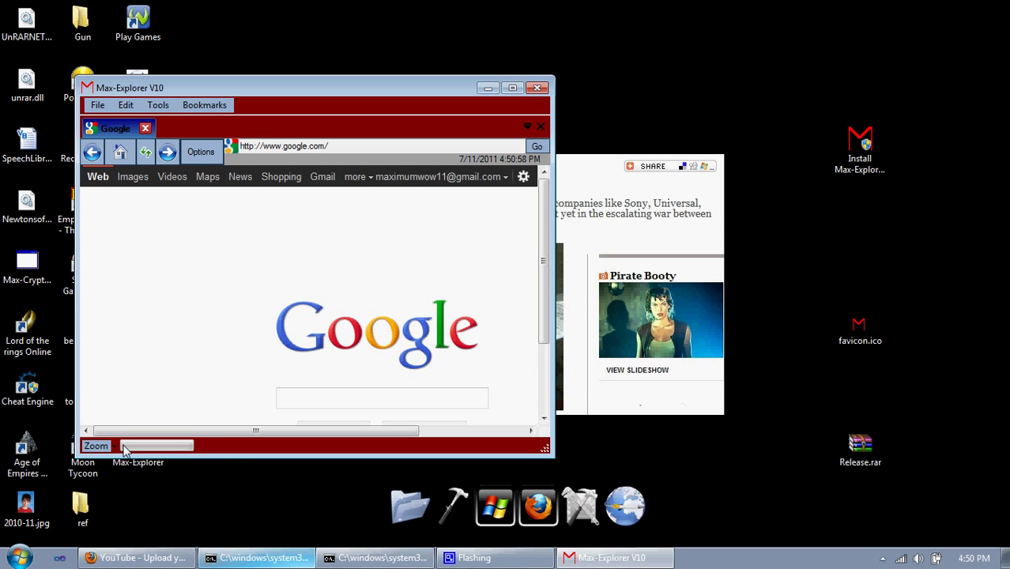
click(97, 446)
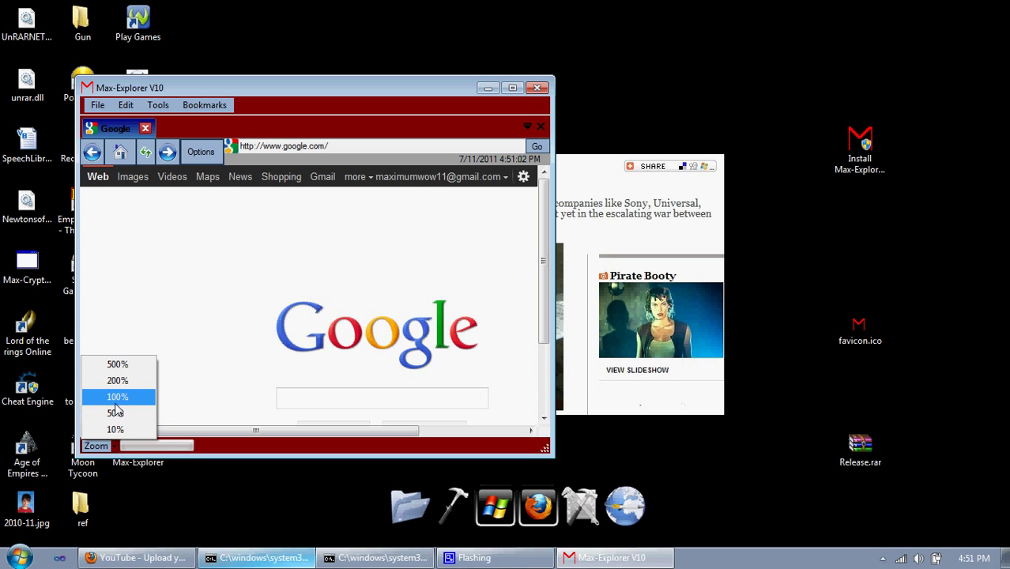
click(117, 395)
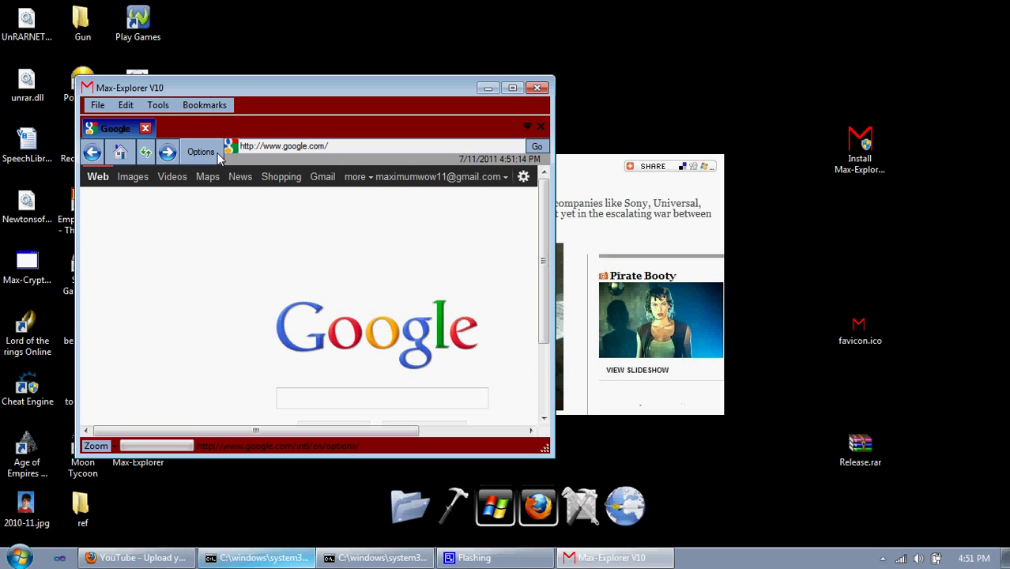
mouse_move(190, 38)
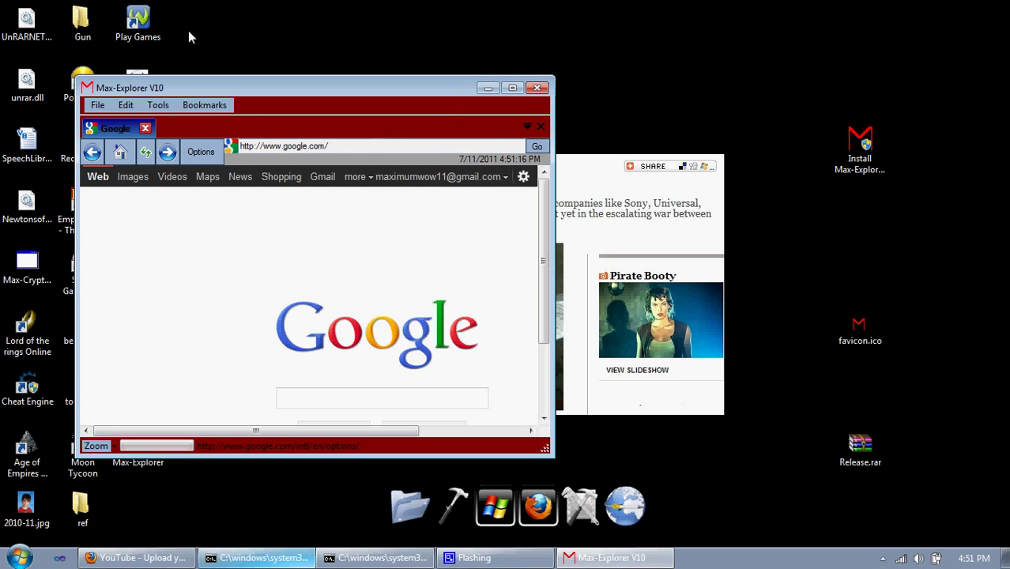
mouse_move(198, 130)
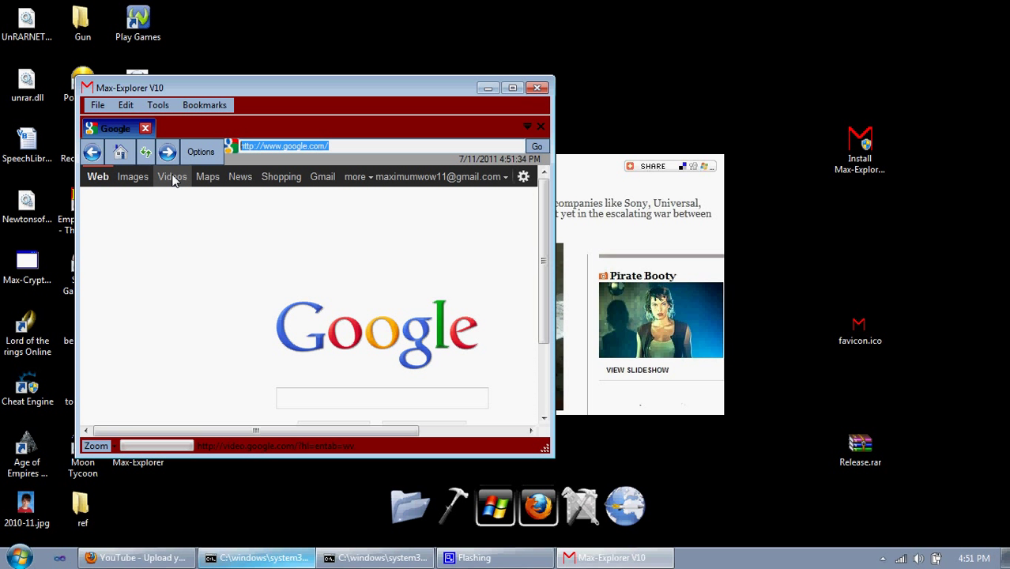
text(cool)
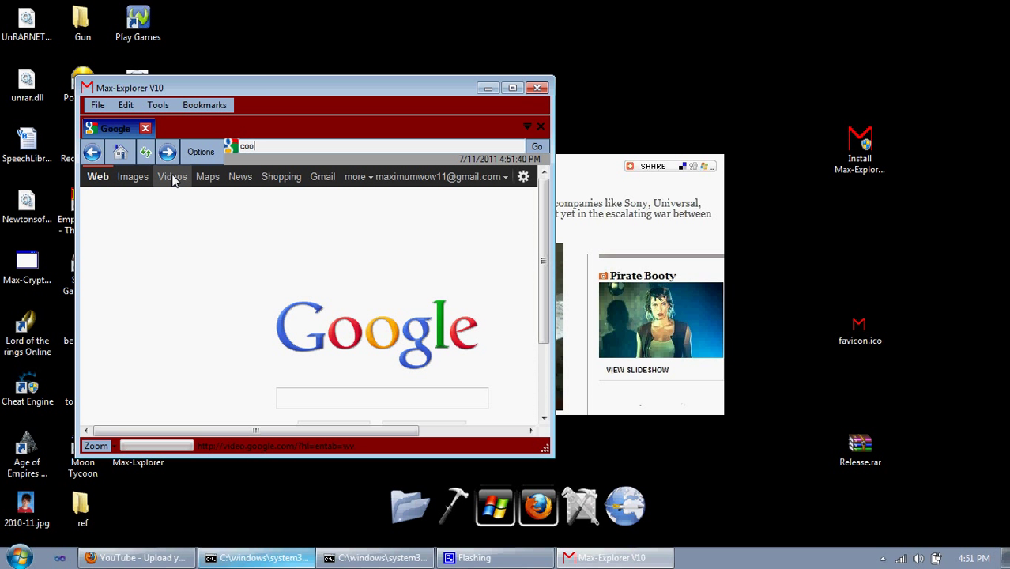
click(537, 145)
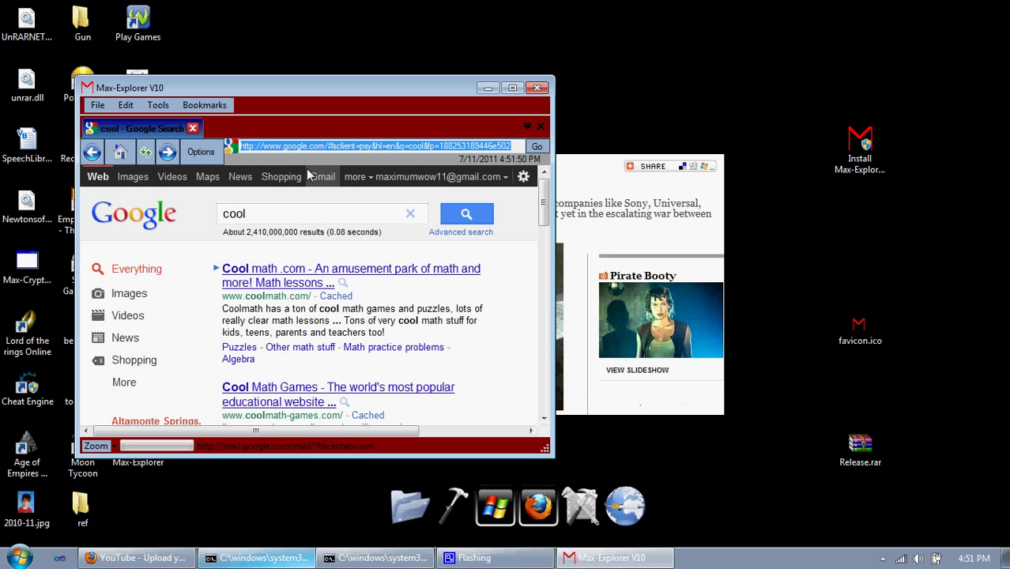
text(google.com/)
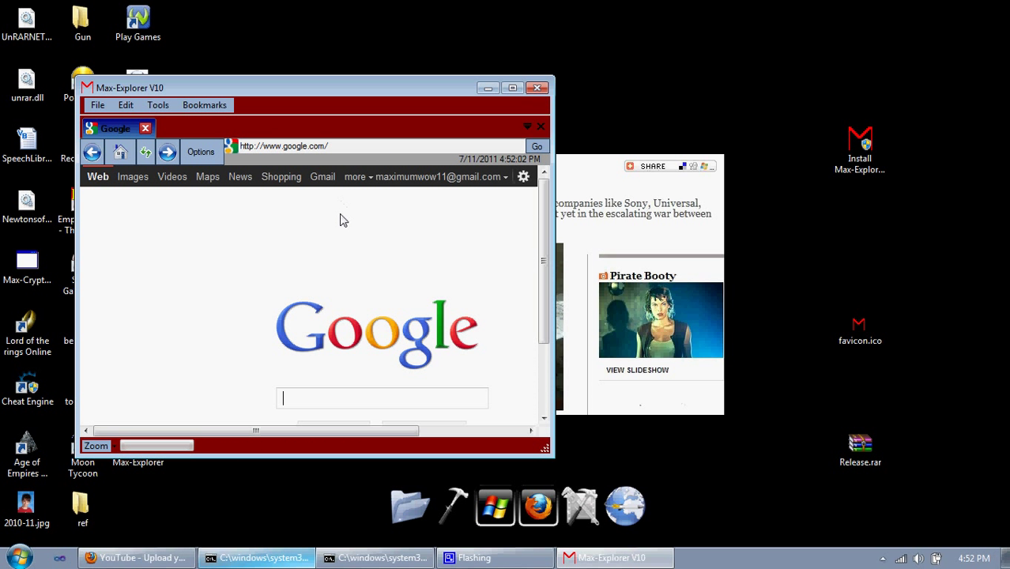
mouse_move(351, 196)
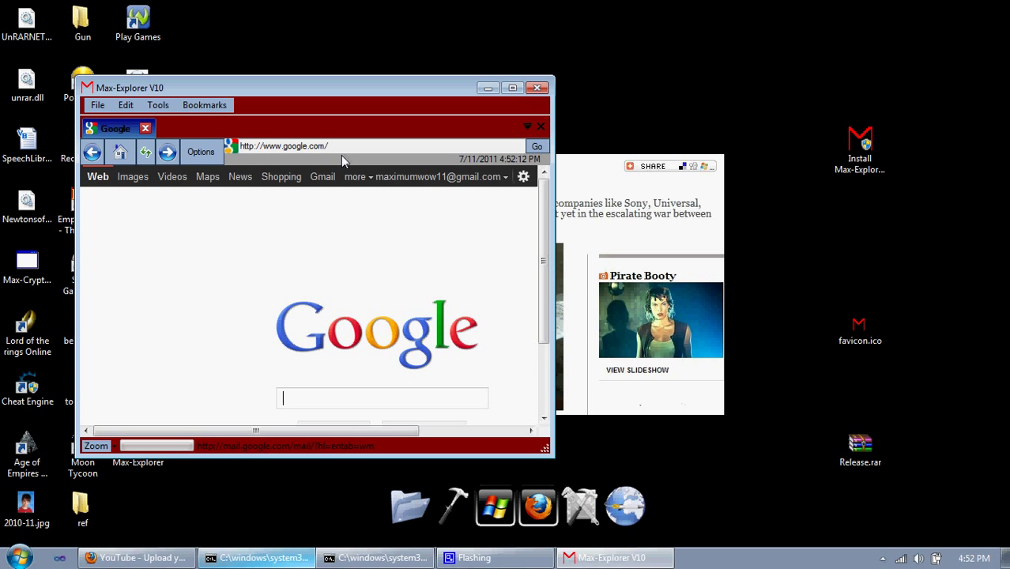
mouse_move(291, 169)
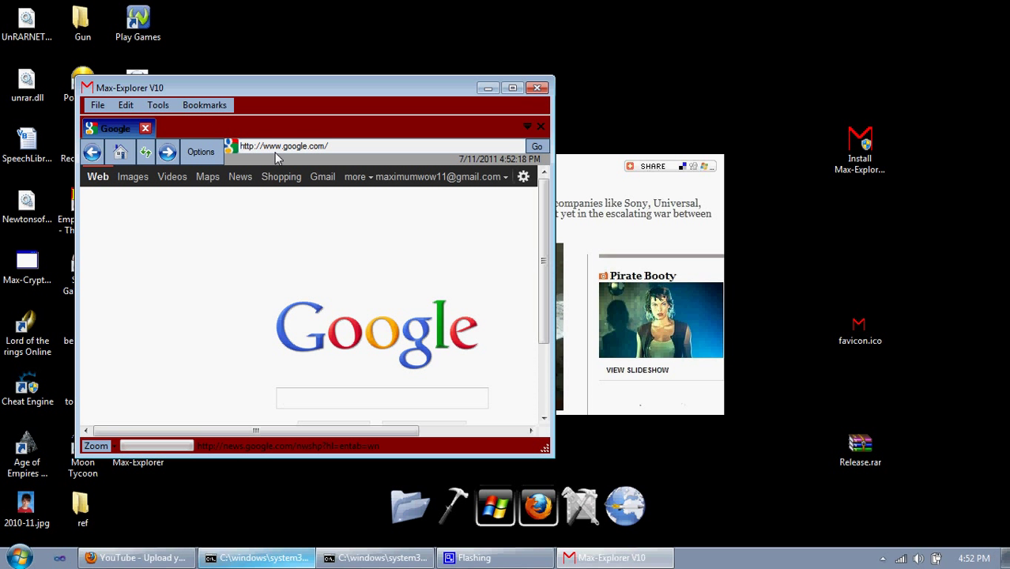
mouse_move(251, 159)
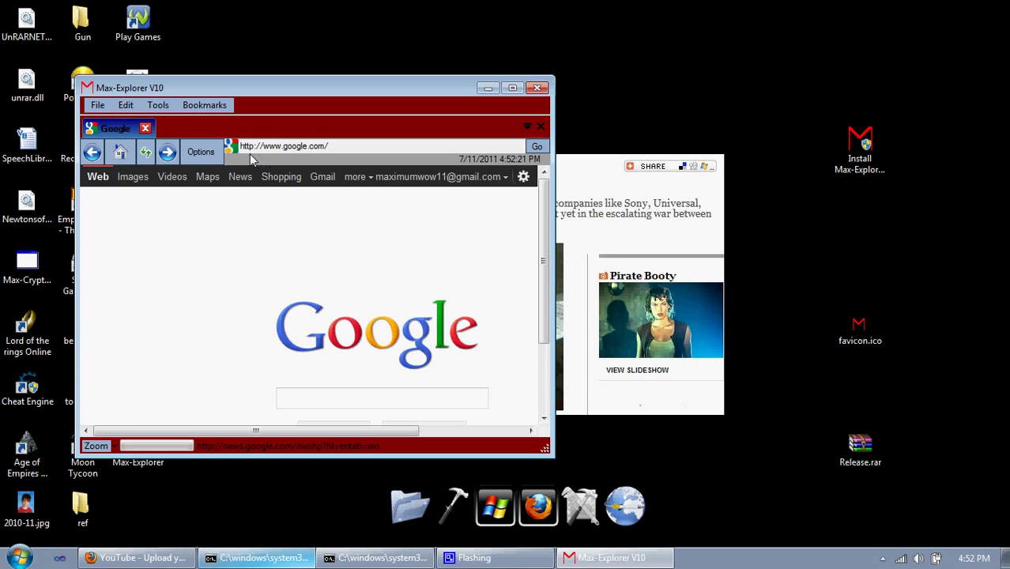
mouse_move(512, 166)
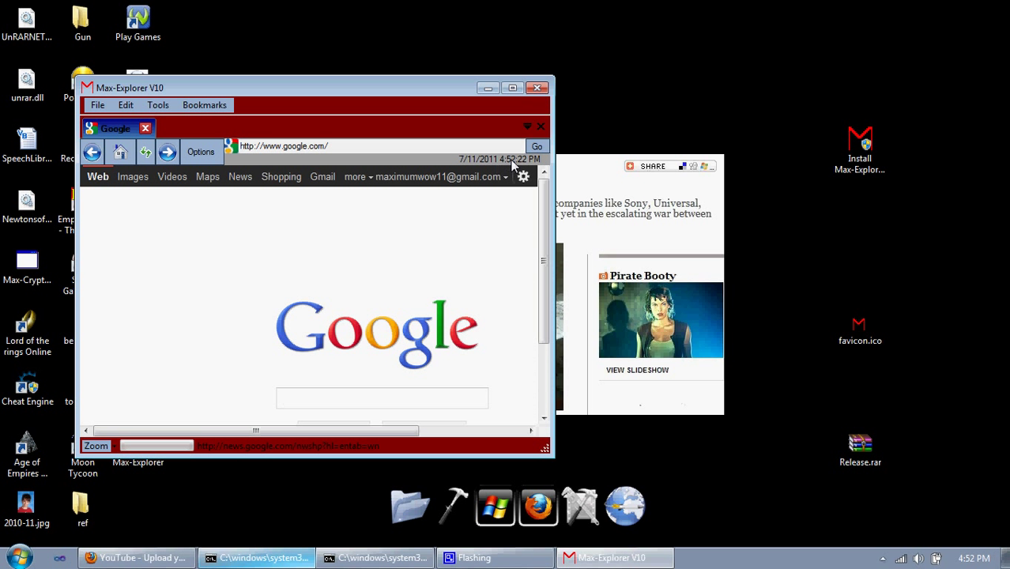
click(382, 398)
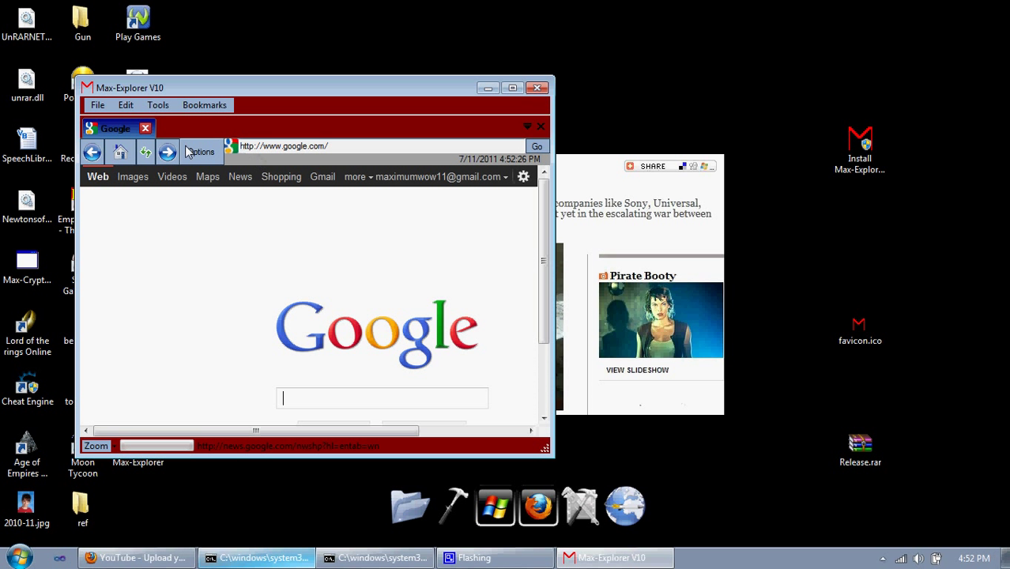
mouse_move(221, 155)
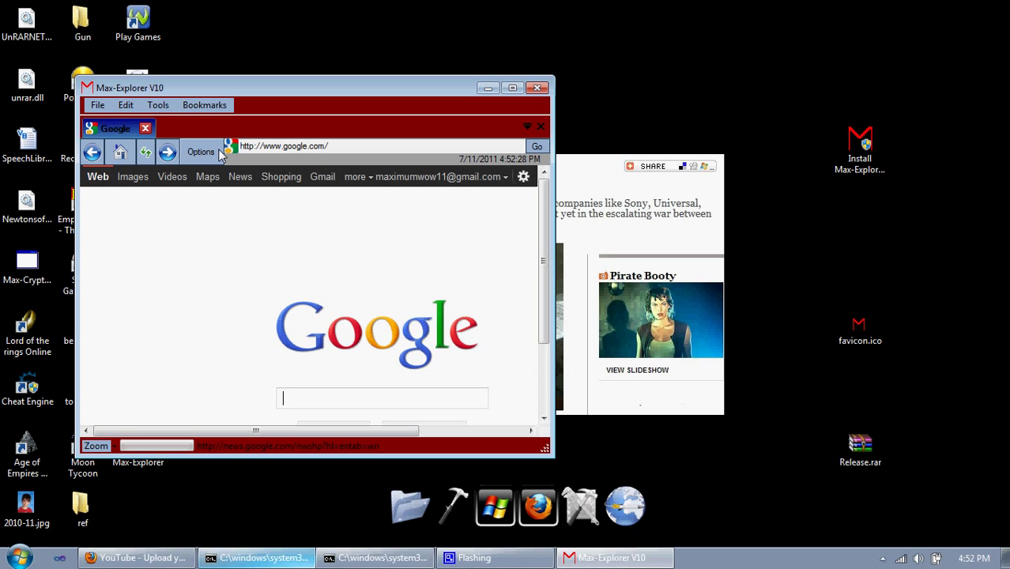
mouse_move(199, 152)
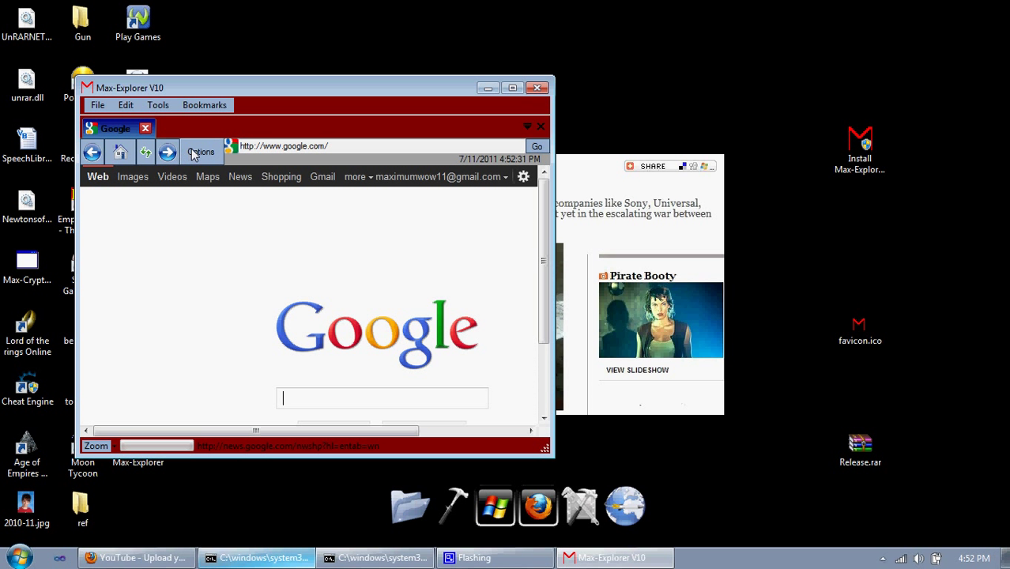
click(201, 152)
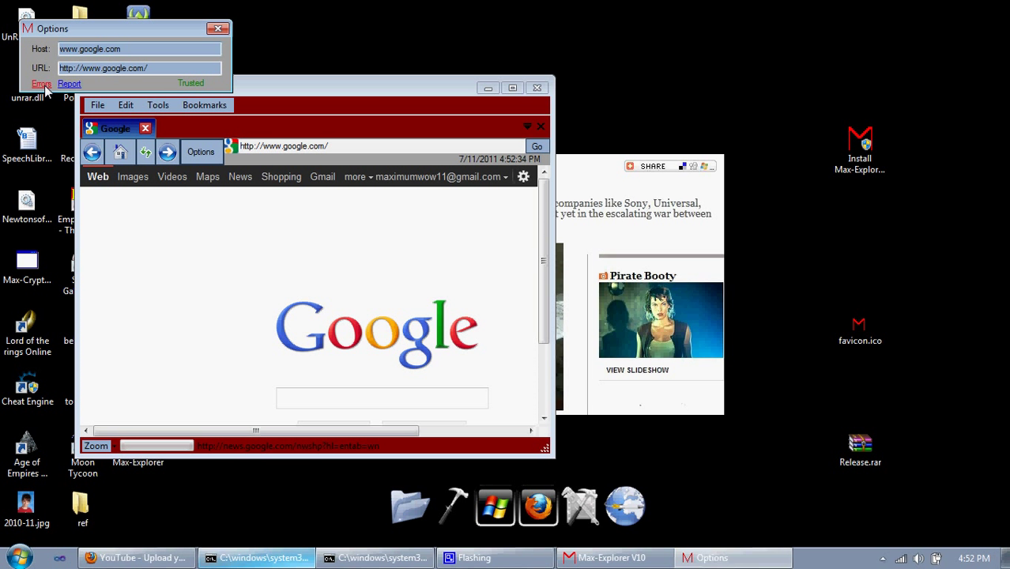
click(40, 84)
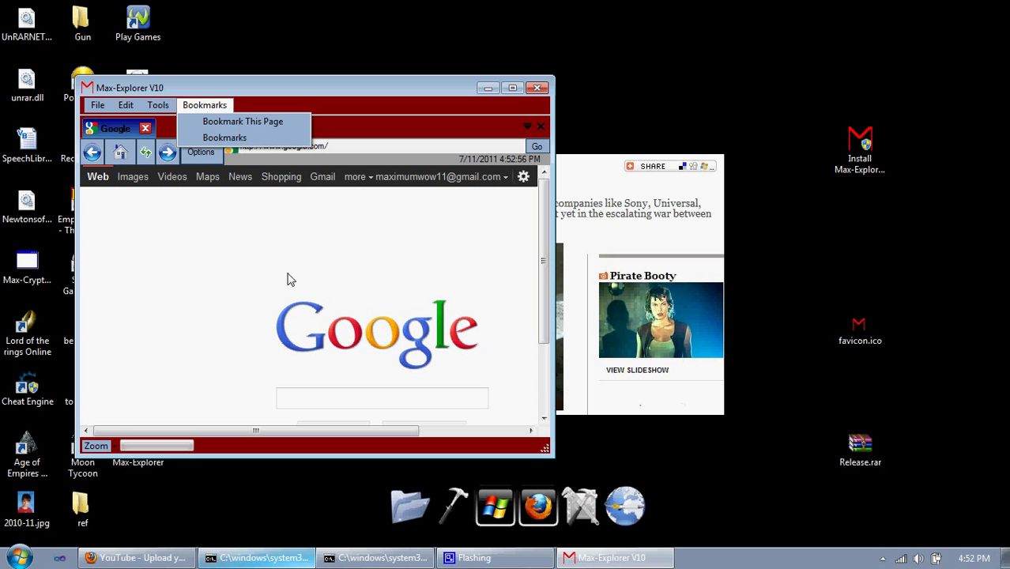
mouse_move(243, 287)
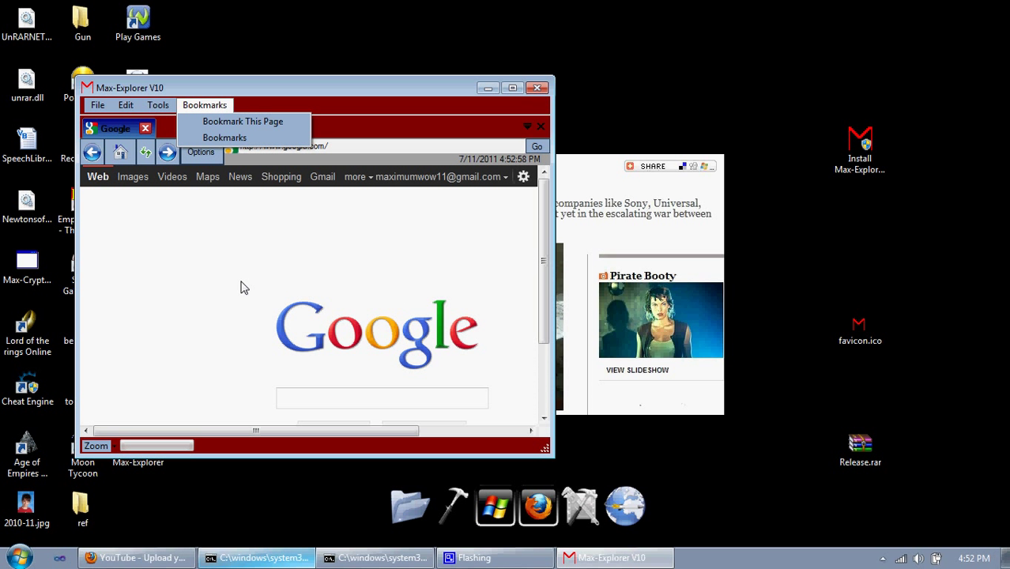
mouse_move(250, 284)
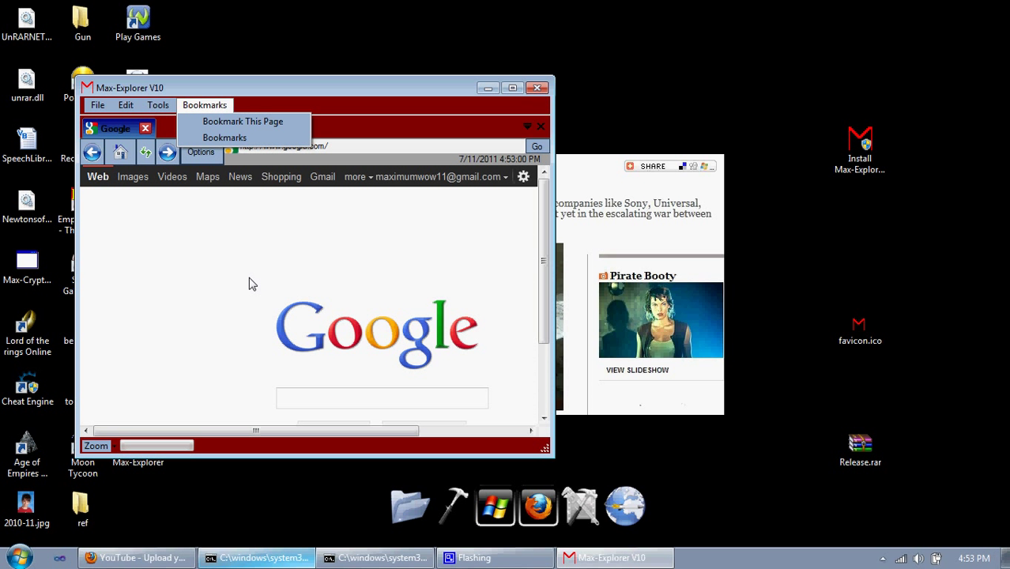
mouse_move(336, 270)
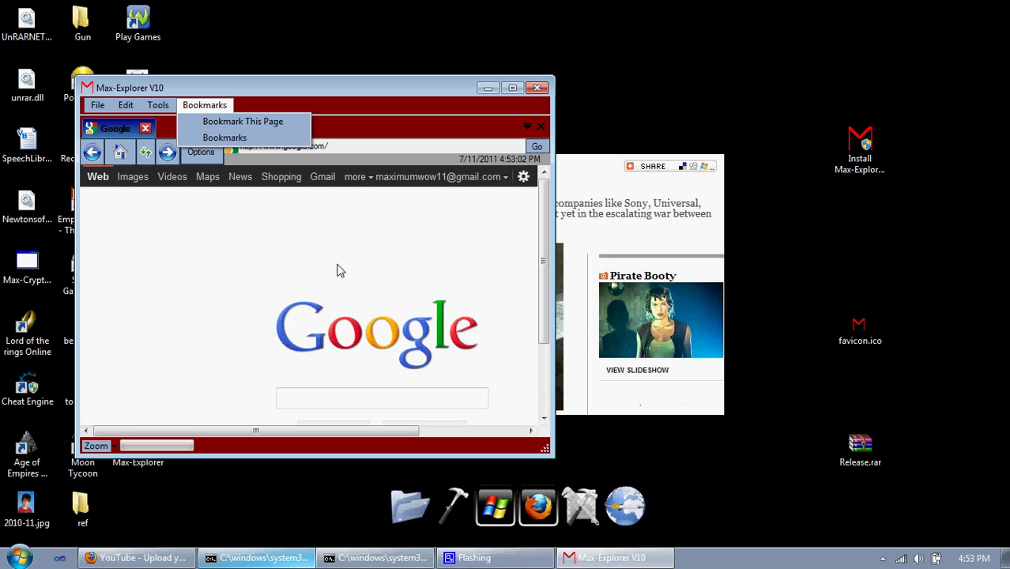
mouse_move(336, 279)
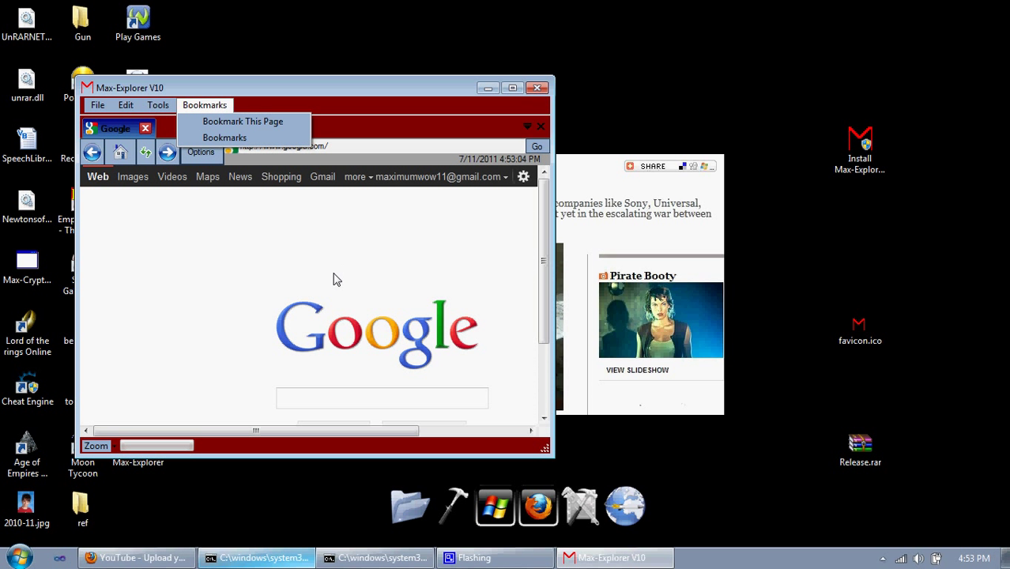
mouse_move(310, 282)
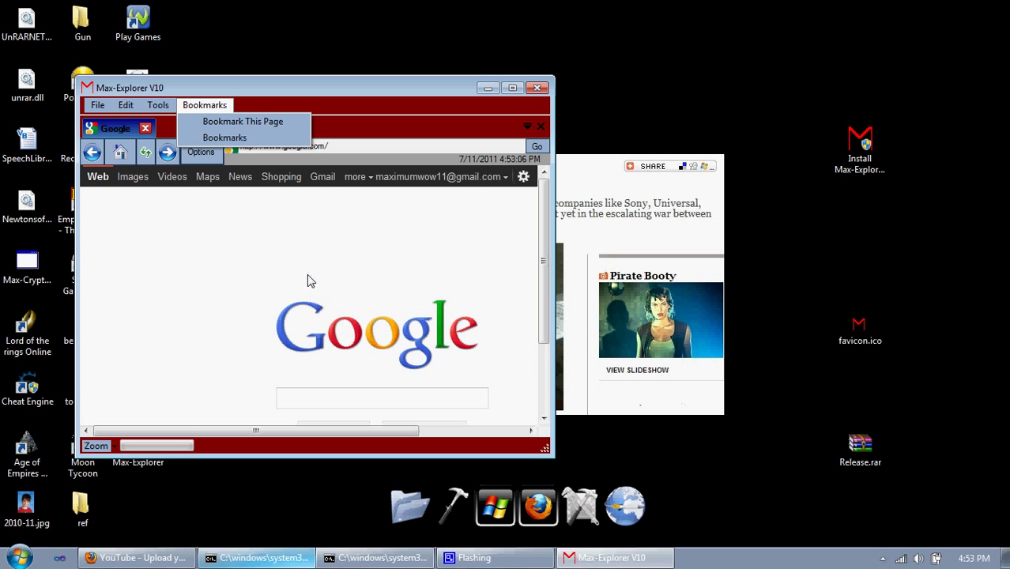
mouse_move(360, 240)
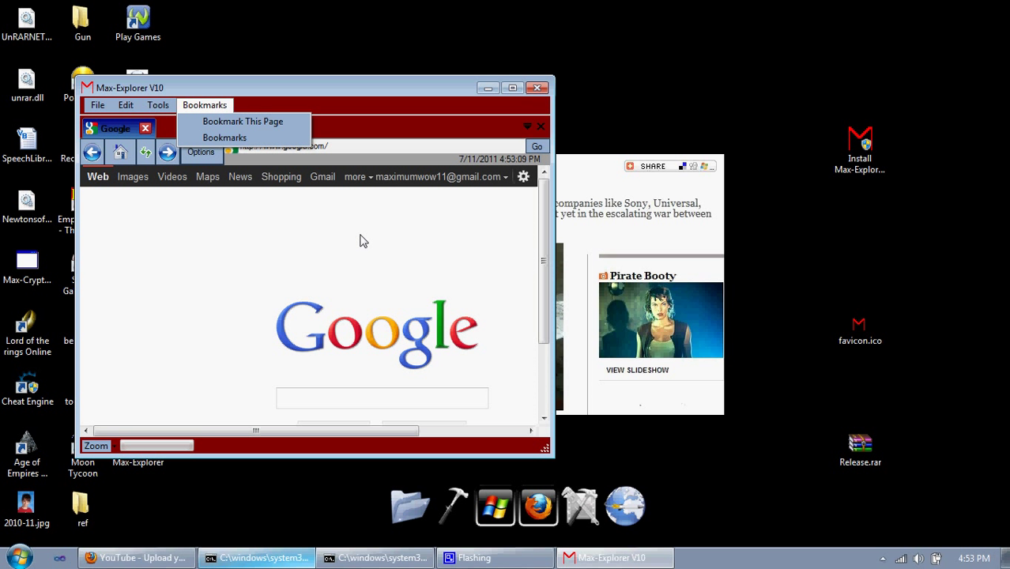
mouse_move(363, 234)
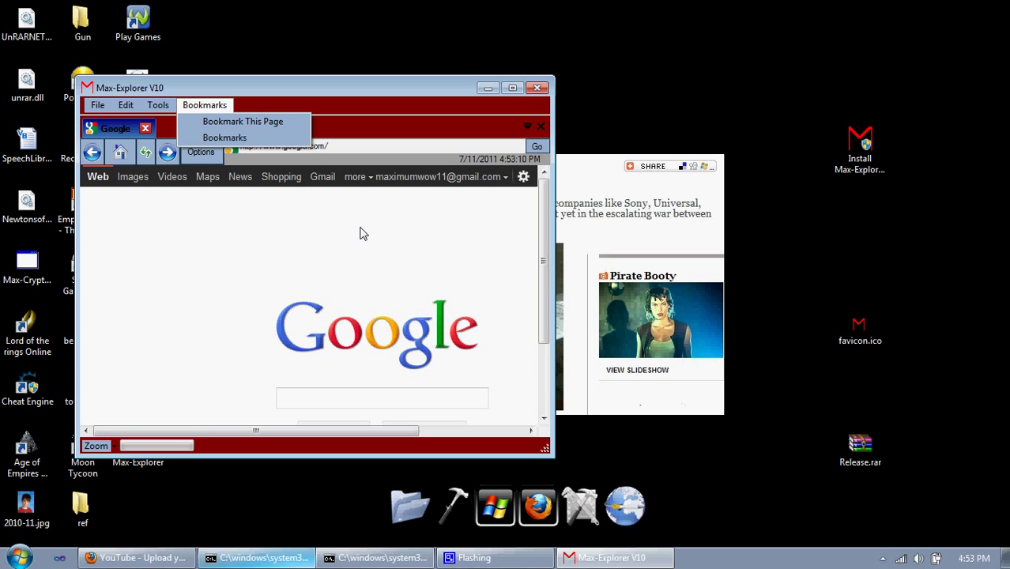
- Bookmark the current Google page from the Bookmarks menu
click(205, 104)
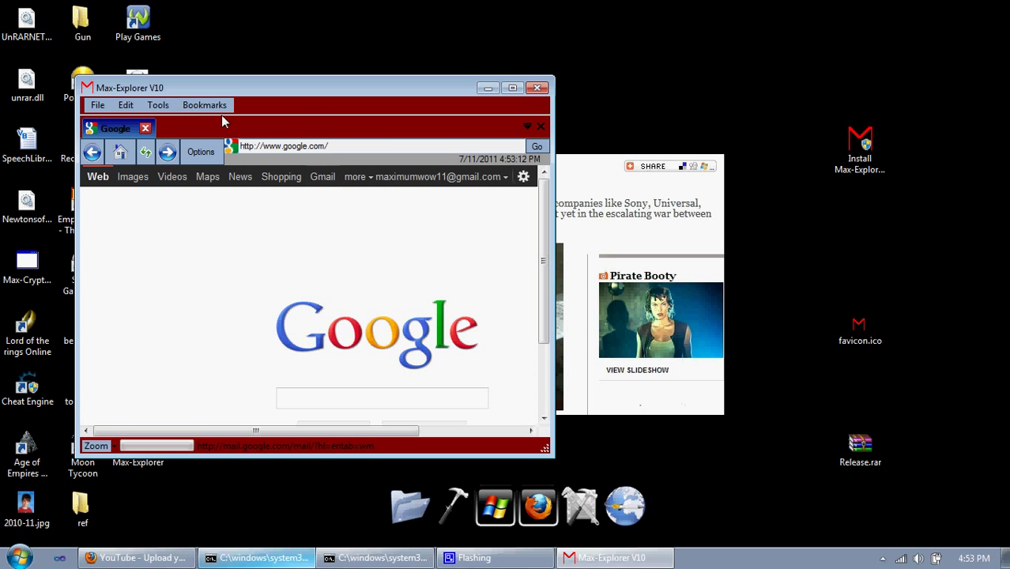
click(204, 105)
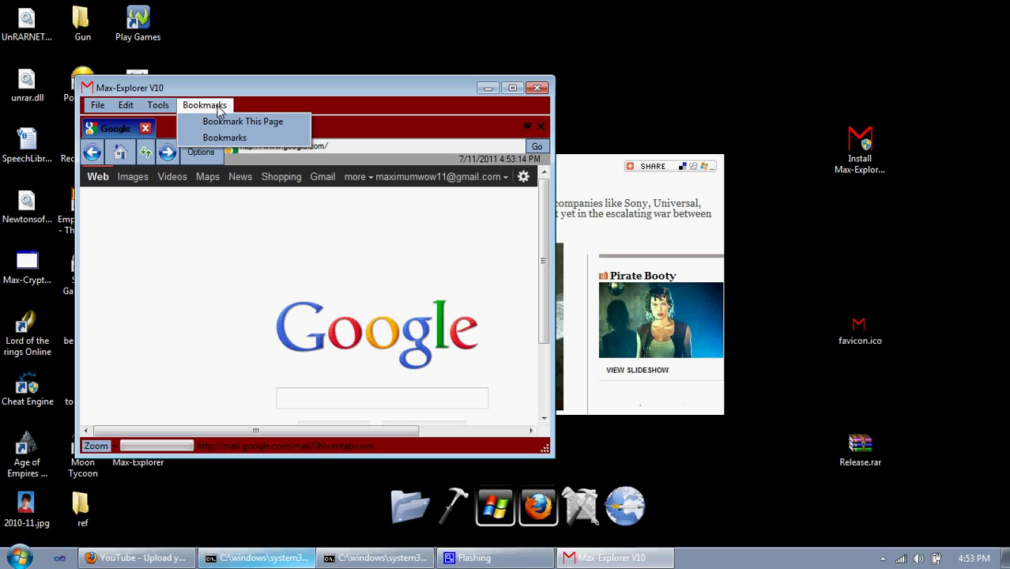
mouse_move(243, 120)
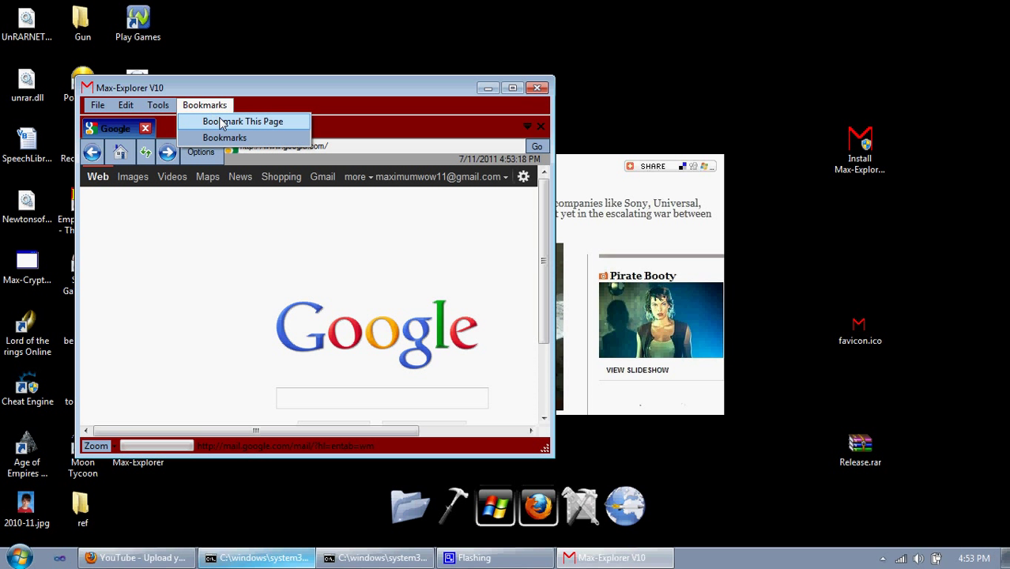
click(158, 104)
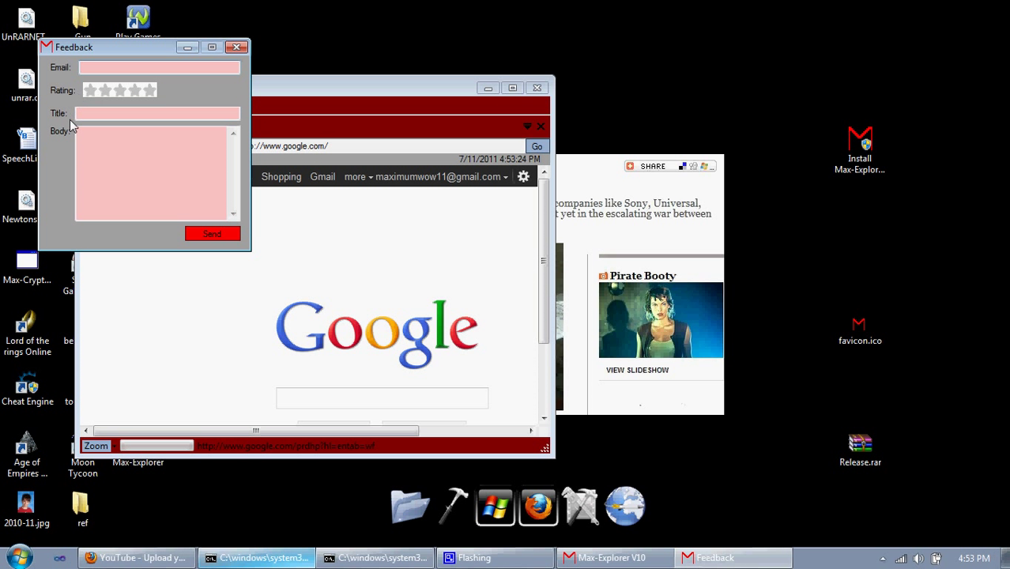
- Try several star ratings on the Feedback form and settle on five stars
click(150, 90)
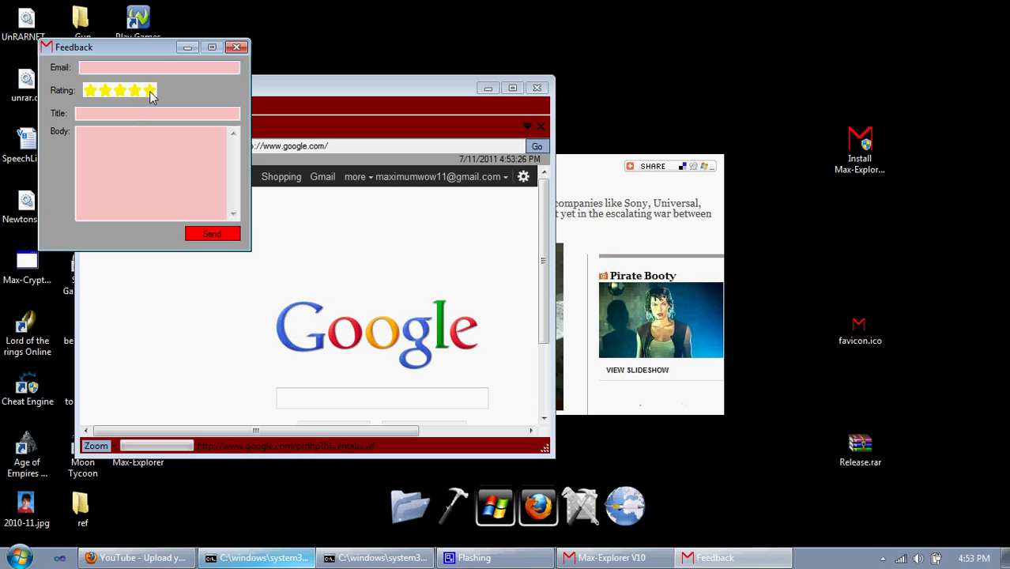
click(104, 89)
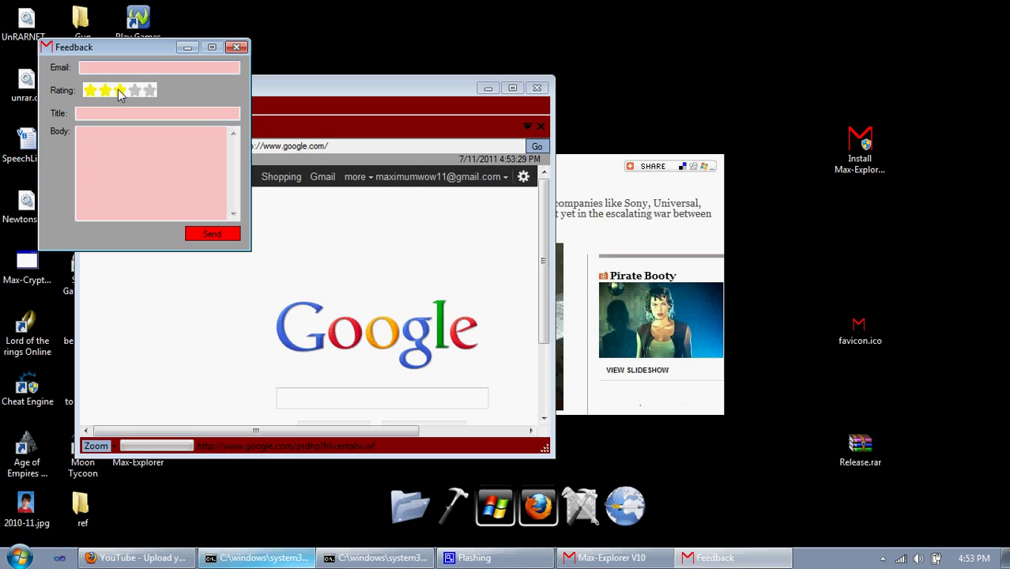
click(118, 90)
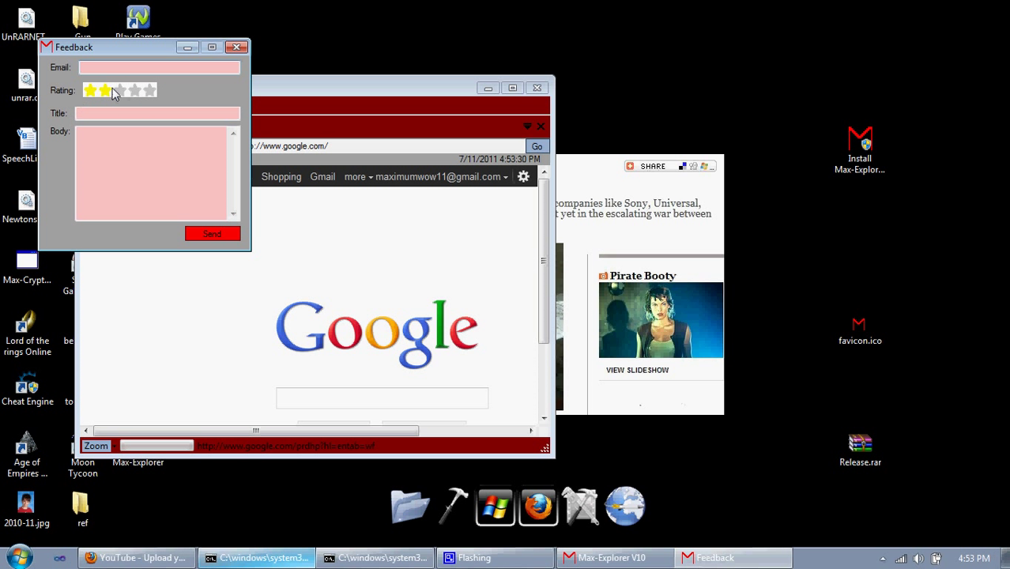
click(134, 91)
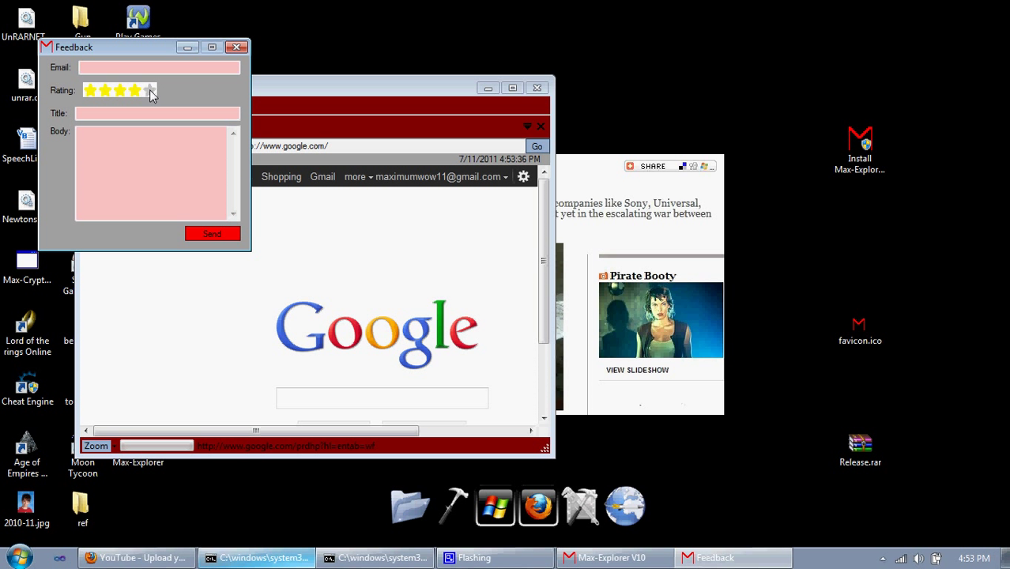
click(132, 90)
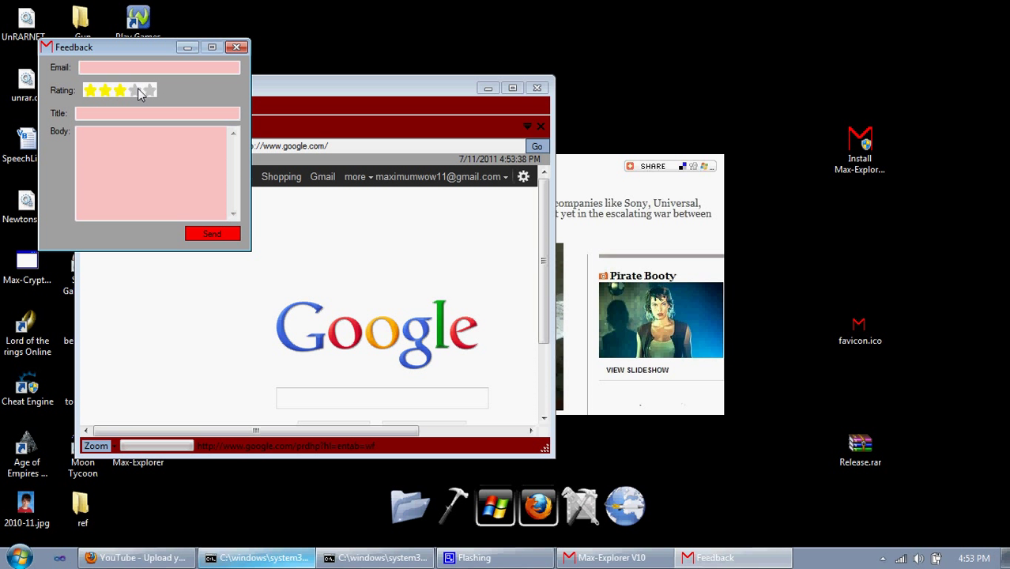
click(150, 90)
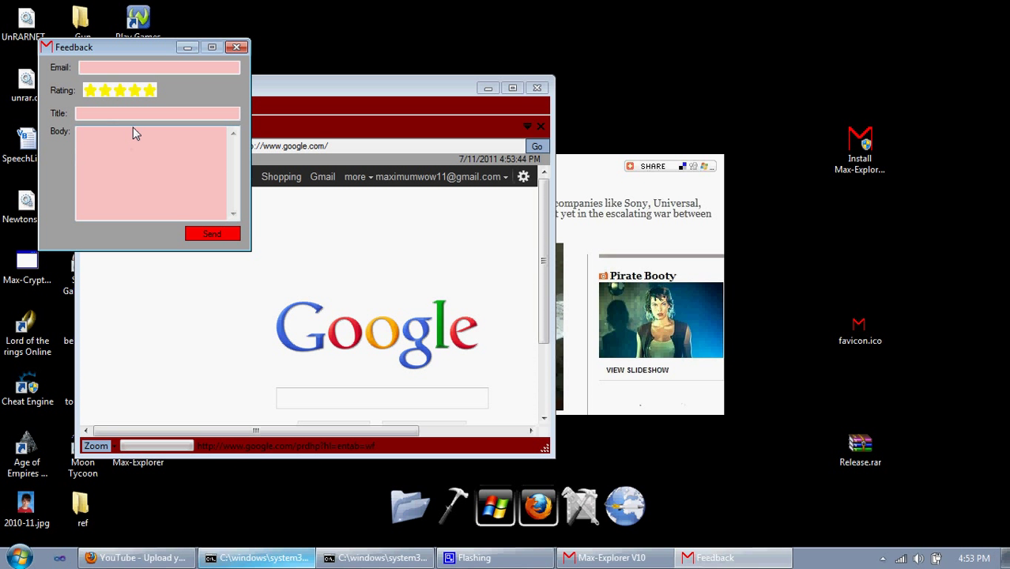
mouse_move(87, 88)
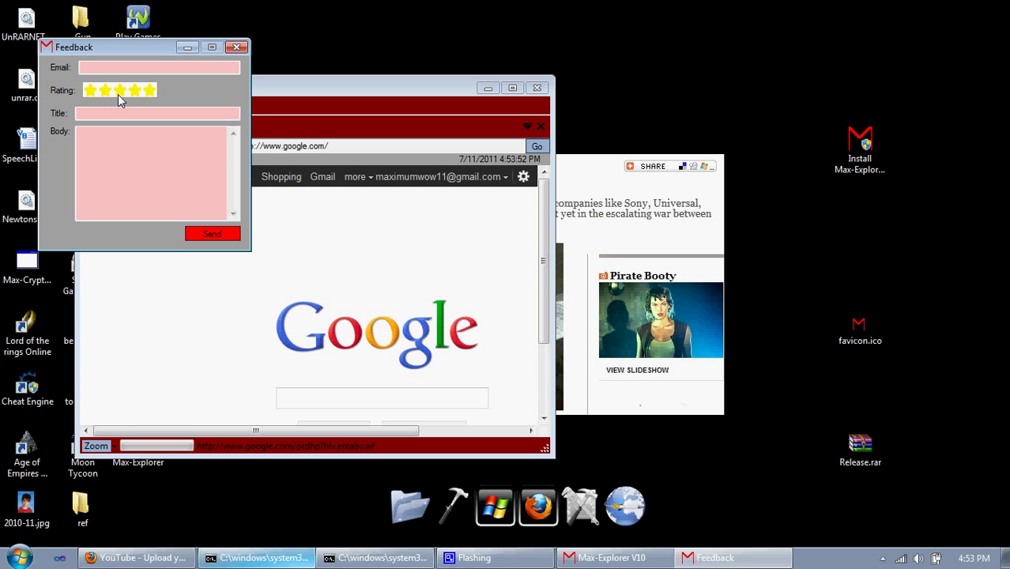
mouse_move(158, 102)
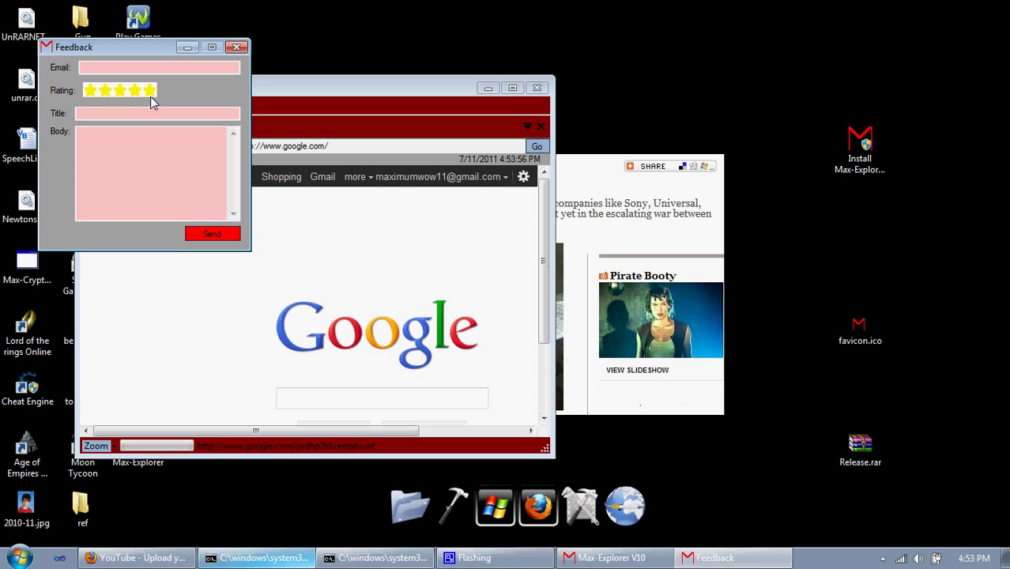
mouse_move(136, 110)
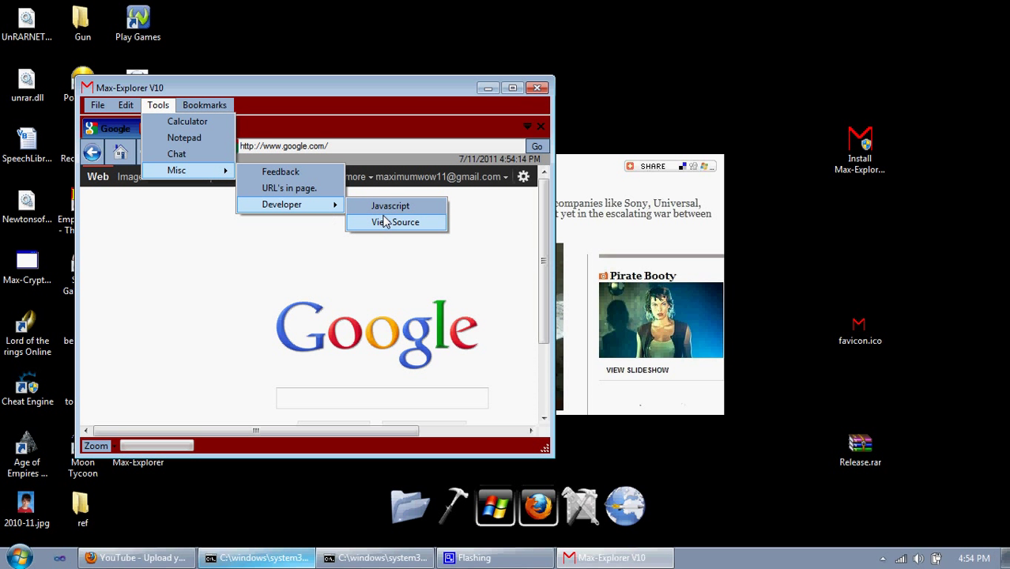
click(395, 221)
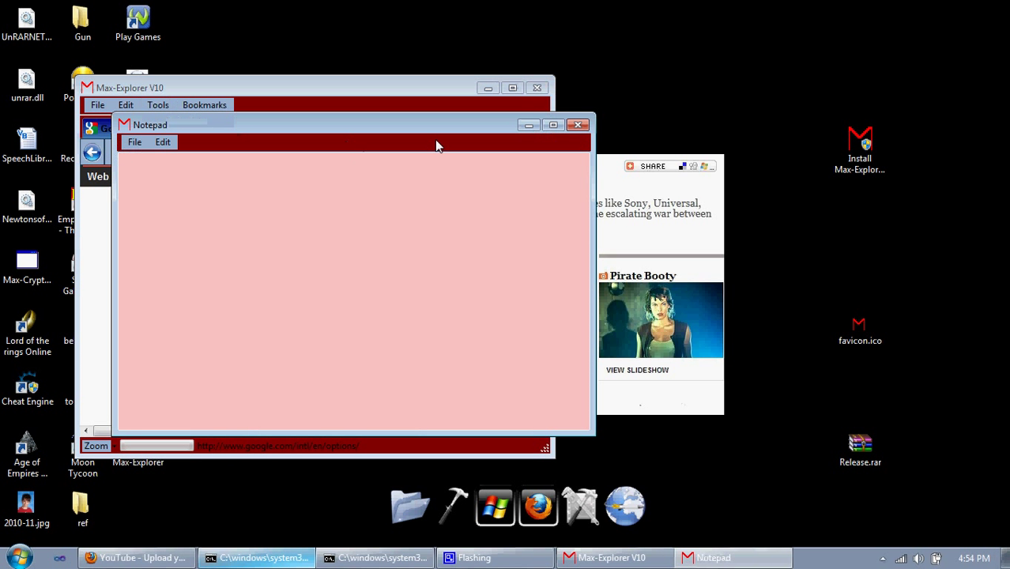
click(162, 143)
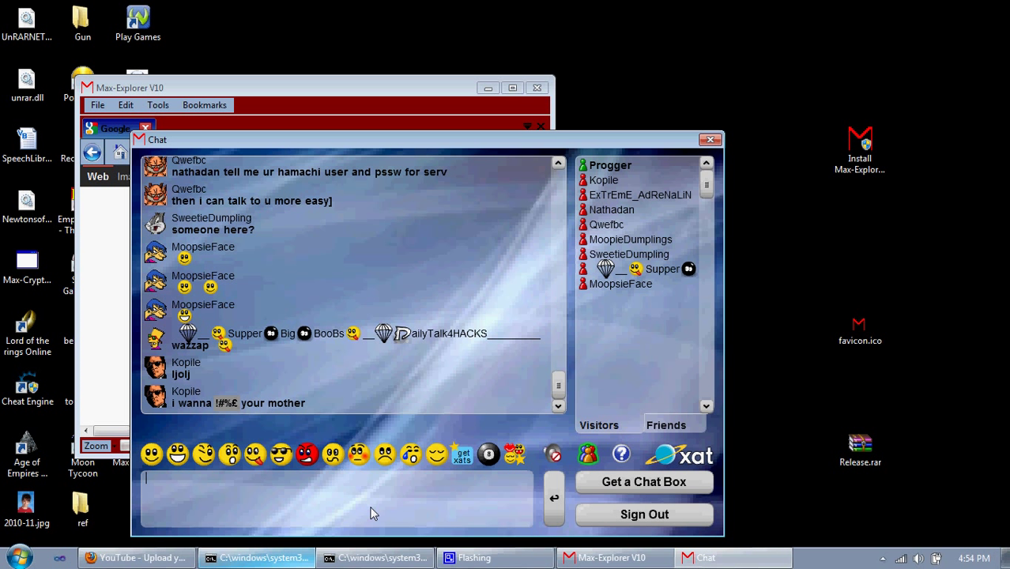
mouse_move(425, 395)
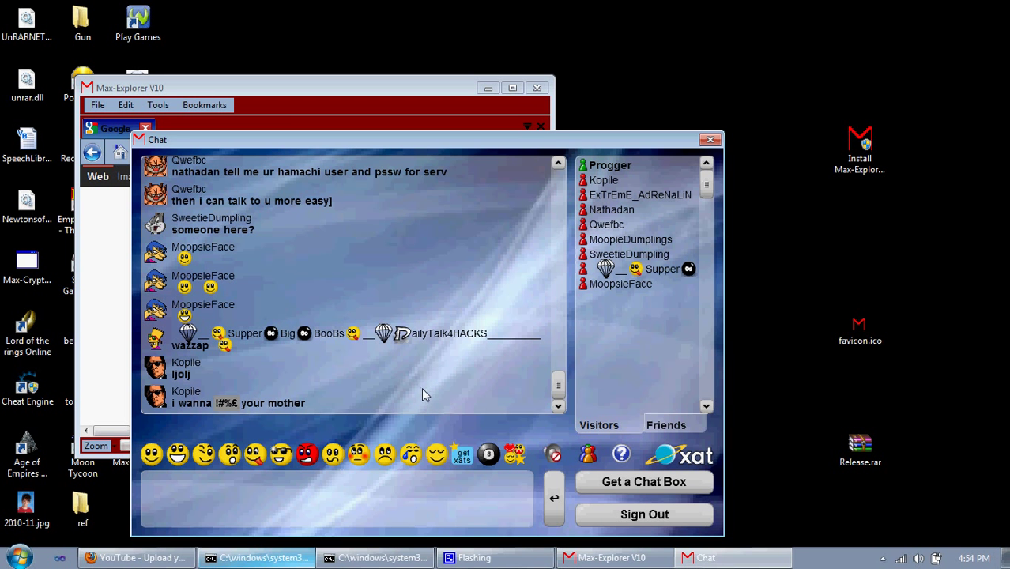
click(709, 139)
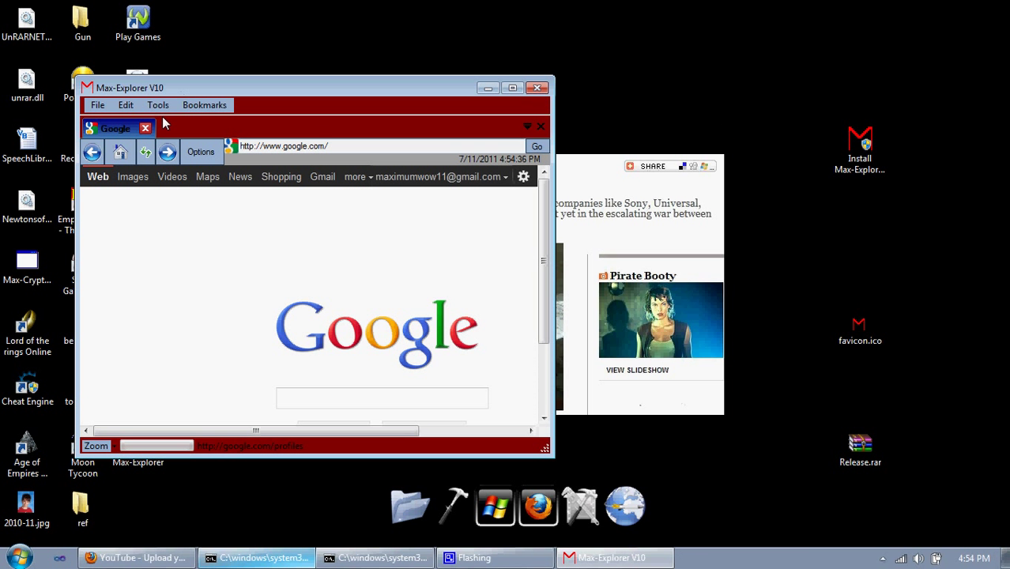
- Add a new tab, view the Proxy settings and close the Settings window unchanged
click(125, 105)
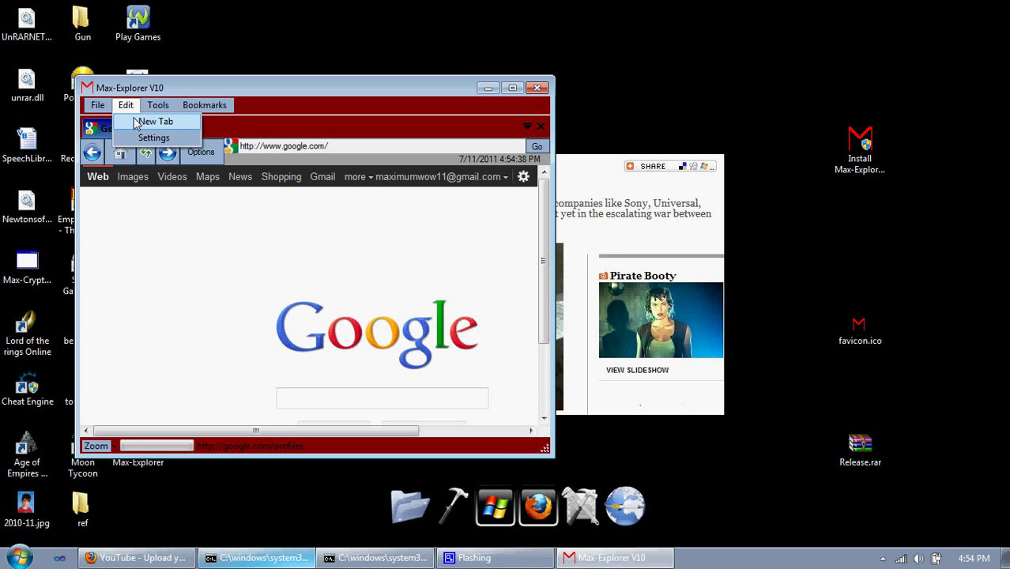
click(155, 121)
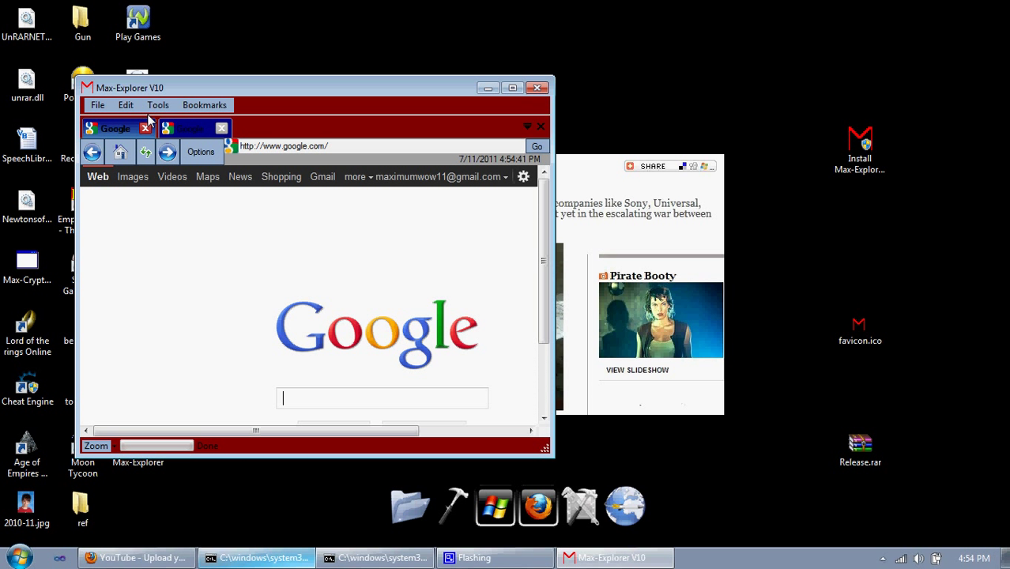
click(201, 152)
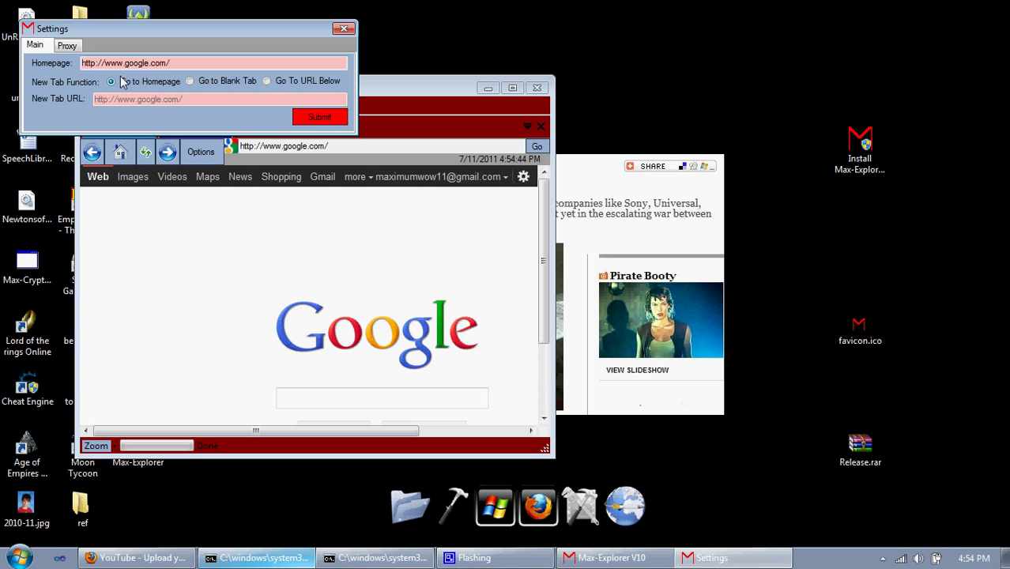
click(67, 44)
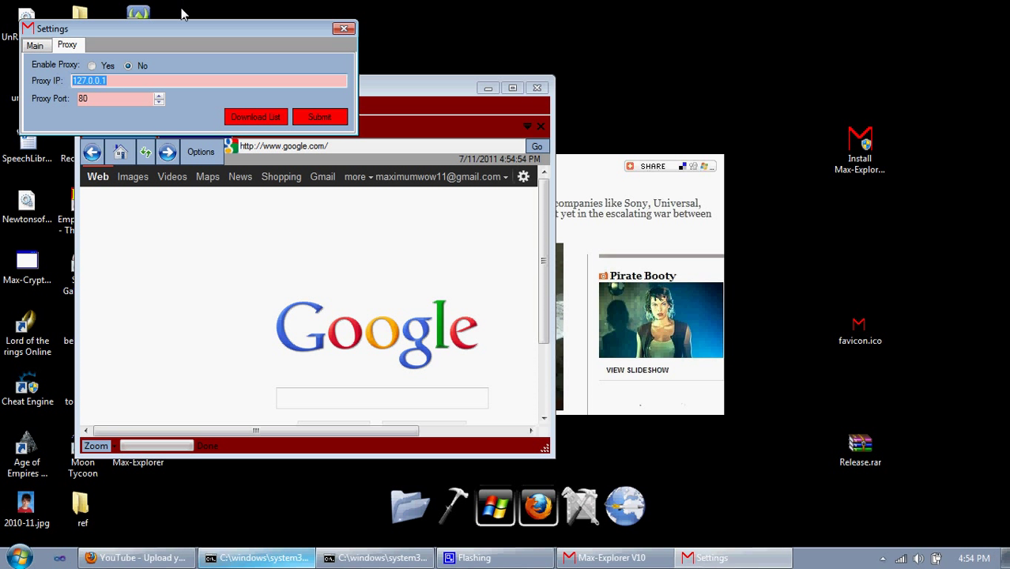
mouse_move(195, 44)
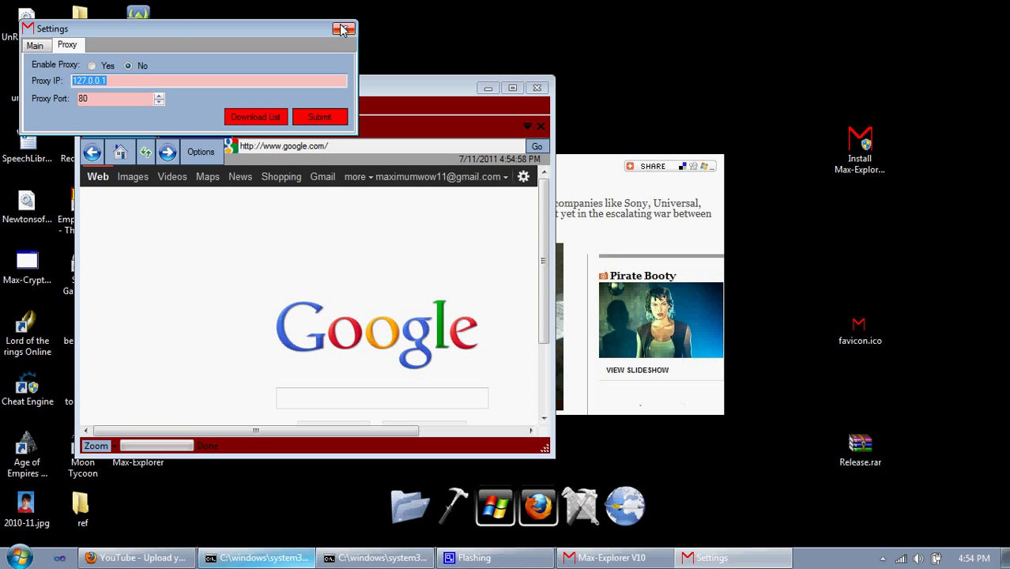
click(343, 28)
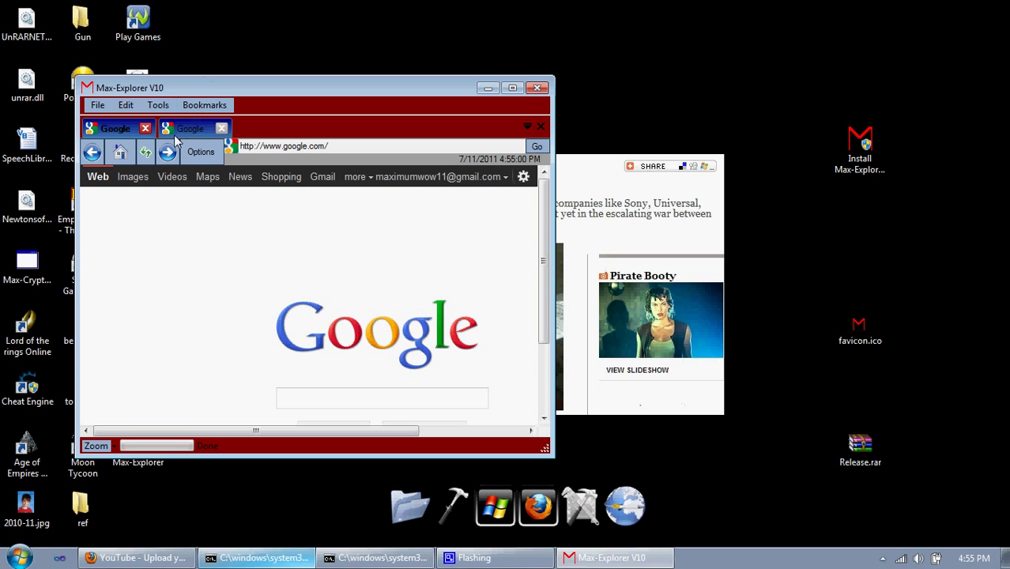
- Add another new tab and load youtube.com in it
click(125, 104)
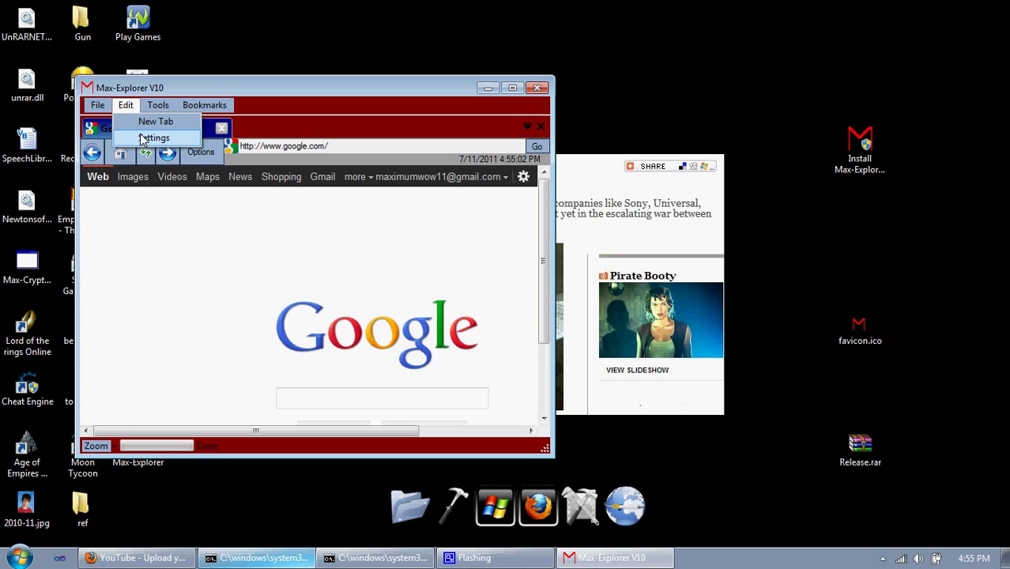
click(155, 121)
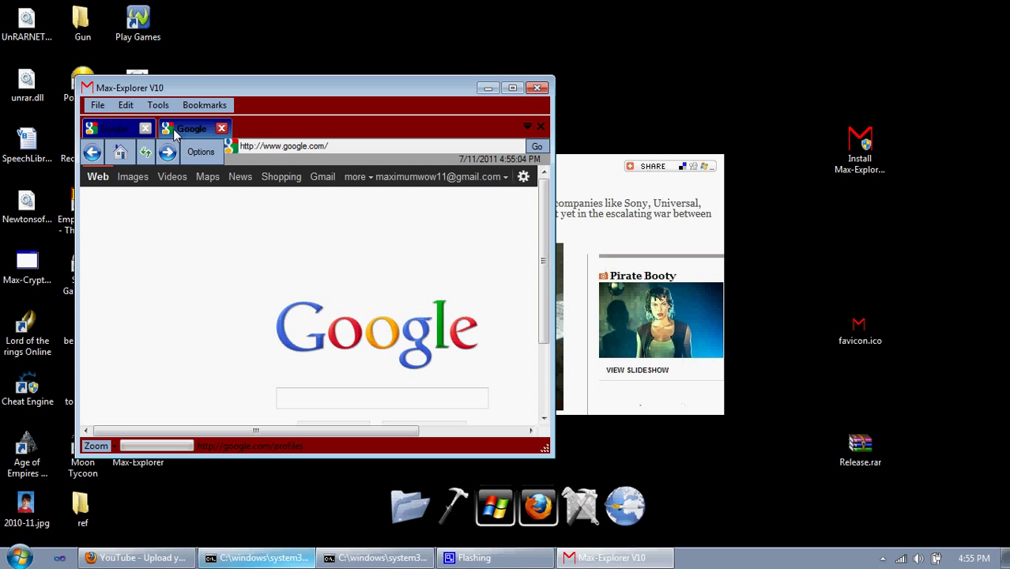
mouse_move(227, 171)
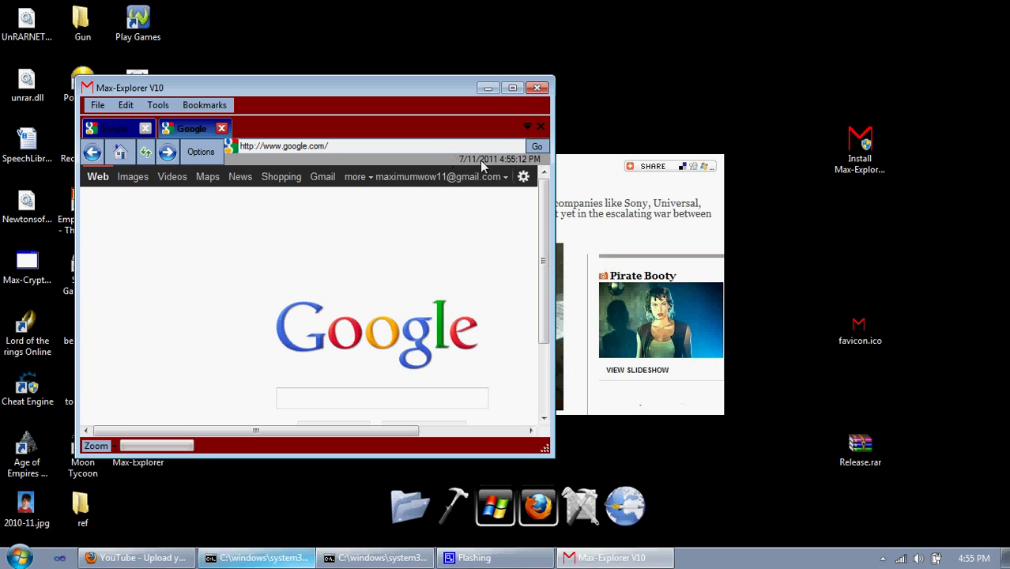
mouse_move(281, 331)
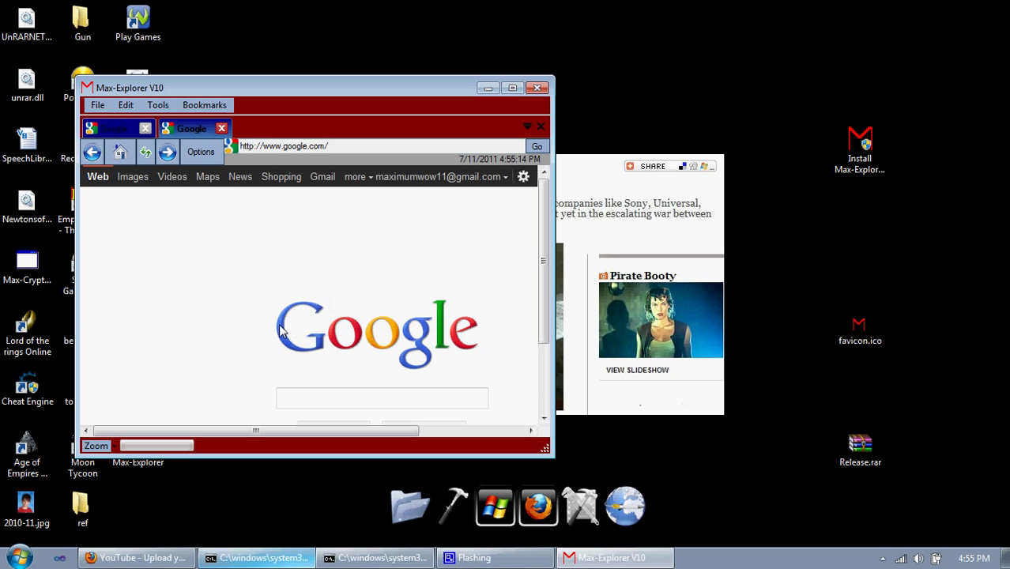
mouse_move(159, 441)
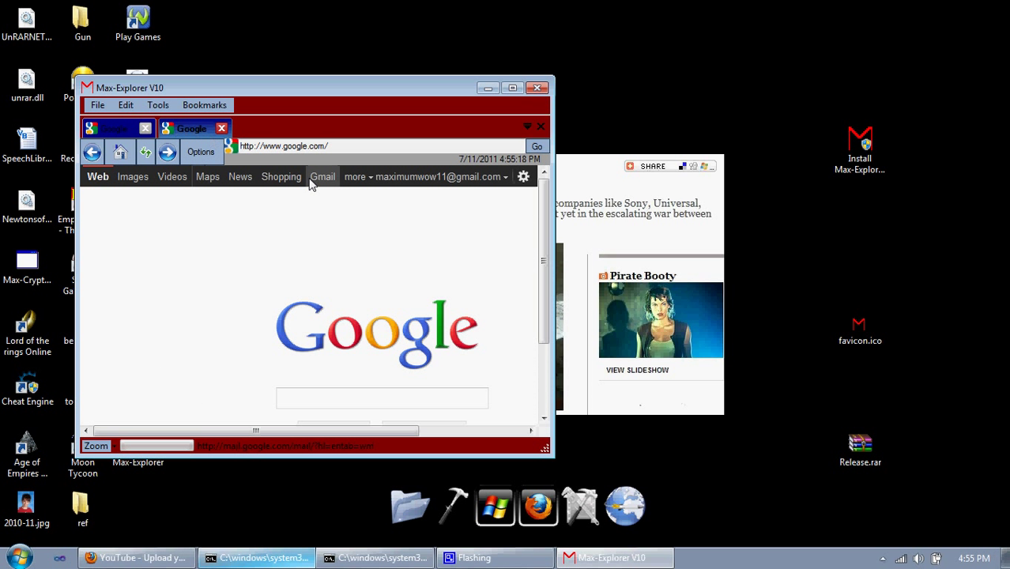
text(youtube.com)
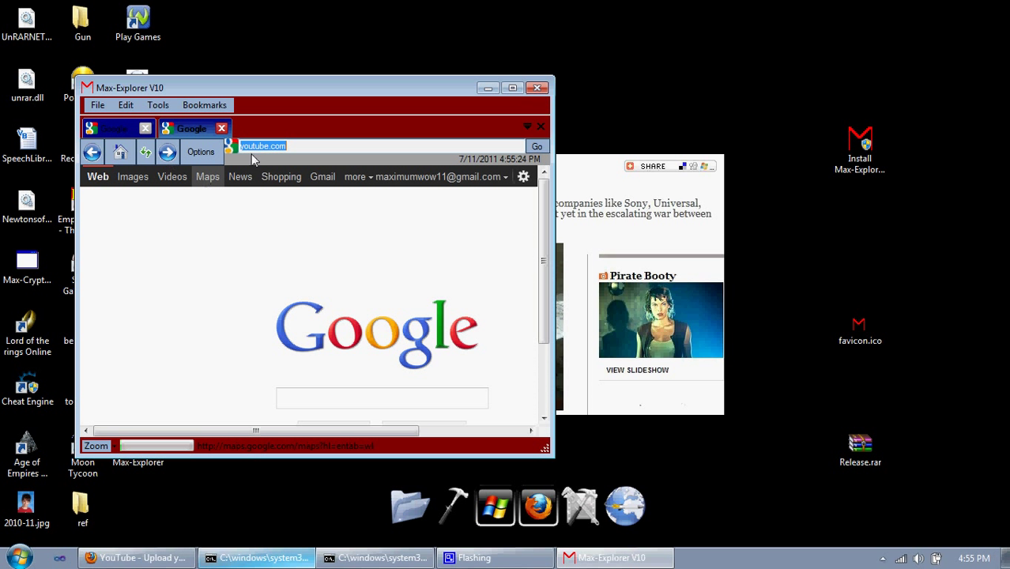
click(537, 146)
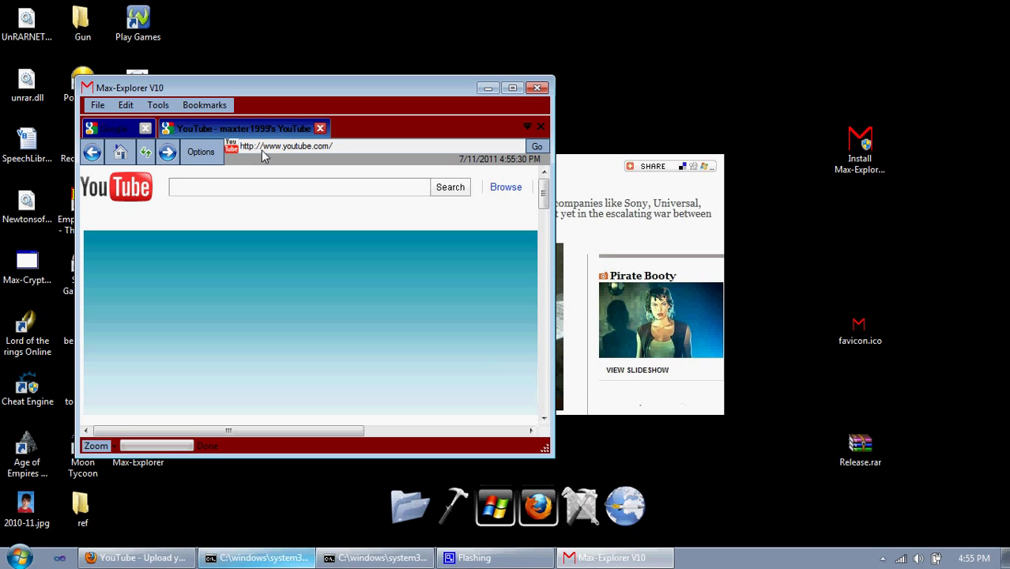
mouse_move(283, 161)
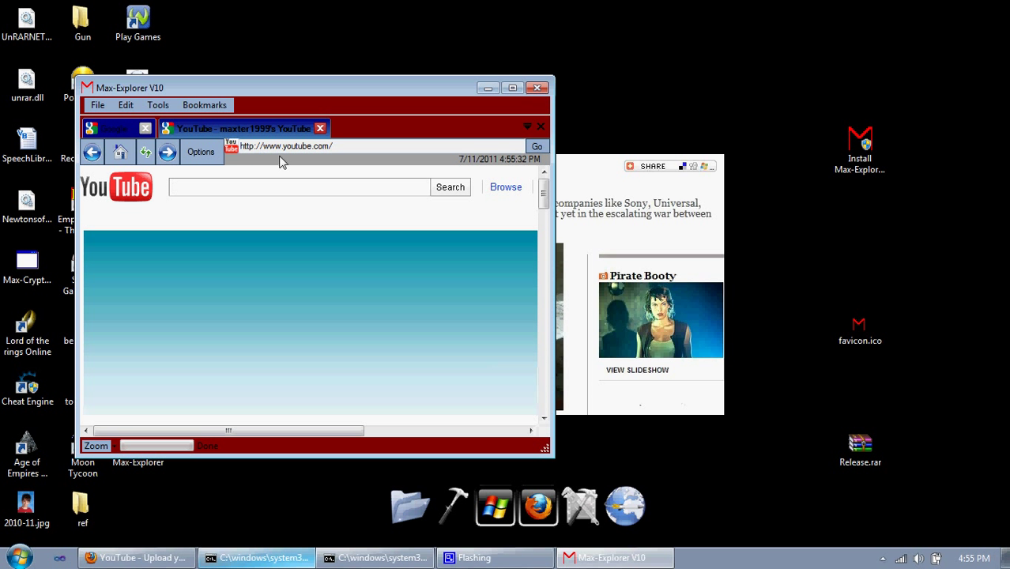
mouse_move(168, 136)
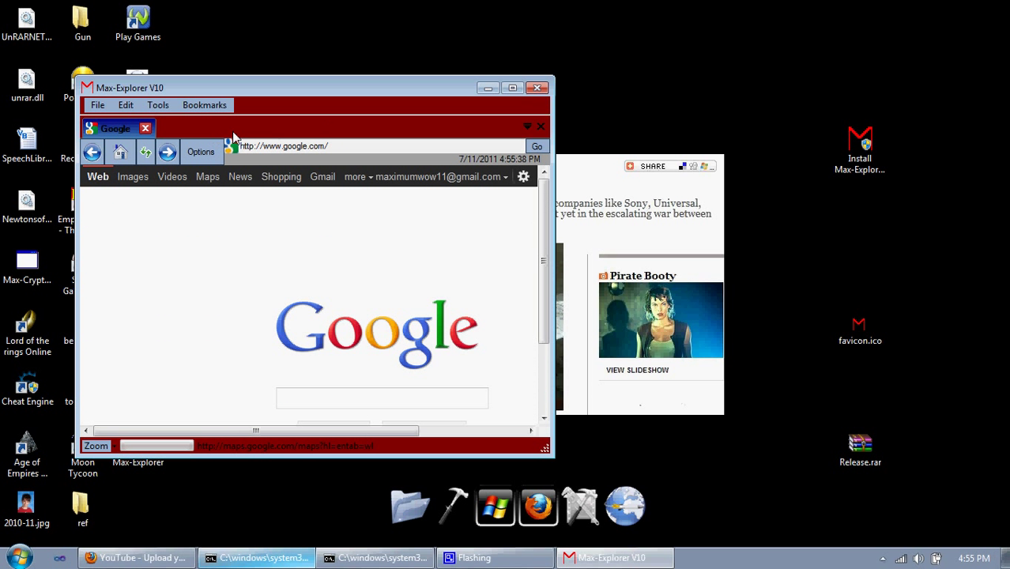
click(98, 105)
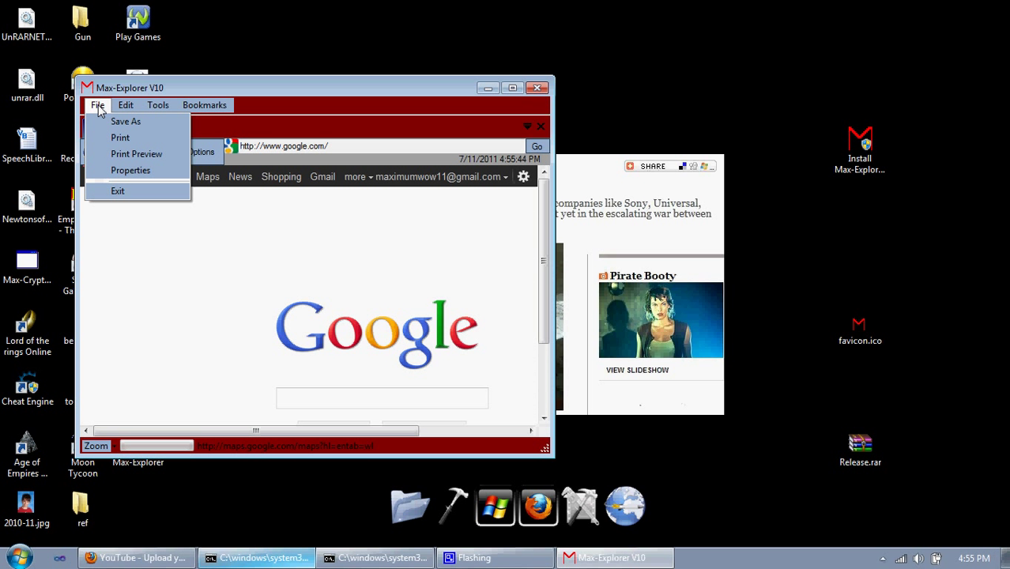
mouse_move(136, 120)
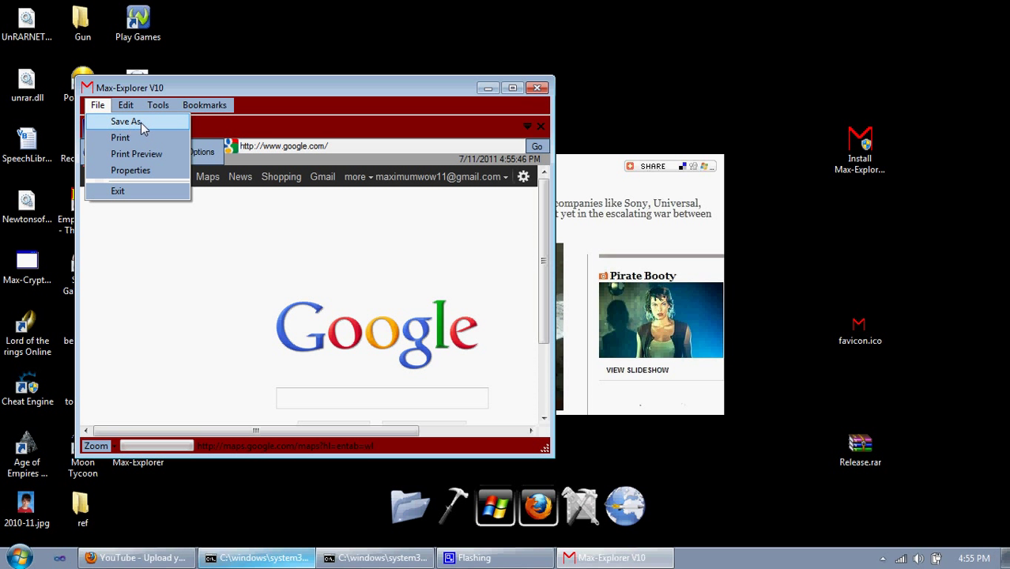
mouse_move(167, 185)
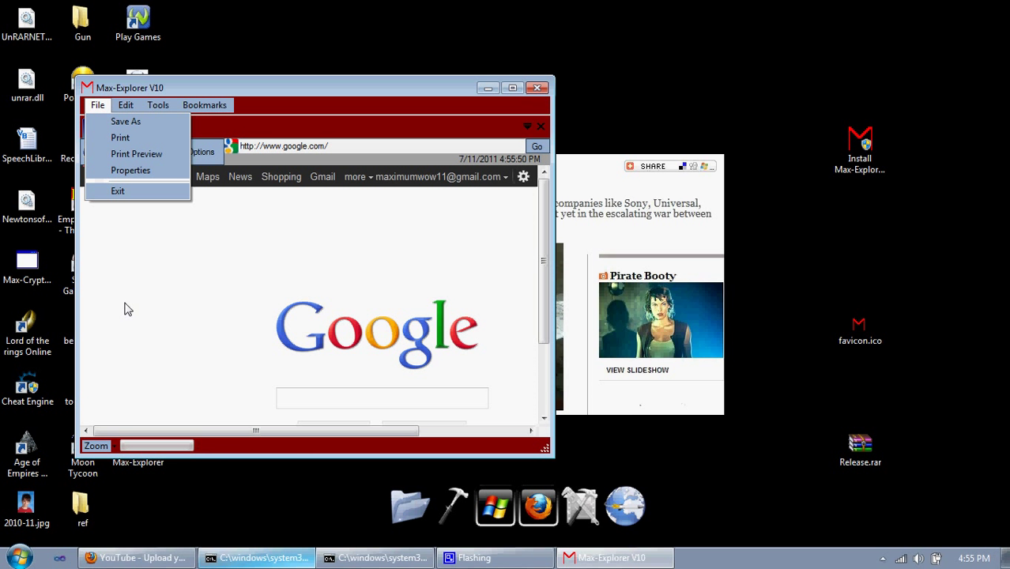
click(130, 229)
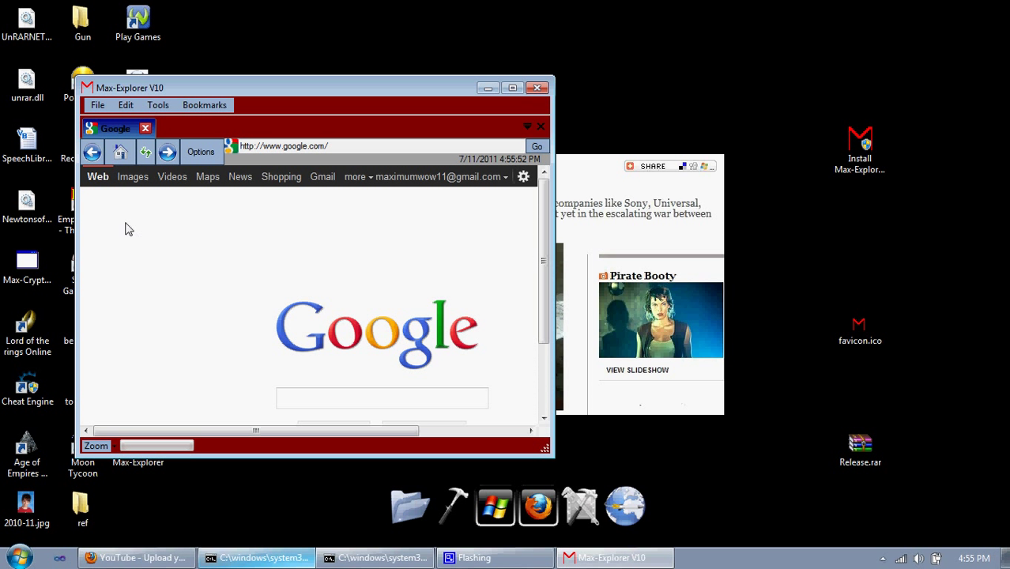
- Shrink Google to 10% zoom, then return it to normal 100% size
click(96, 446)
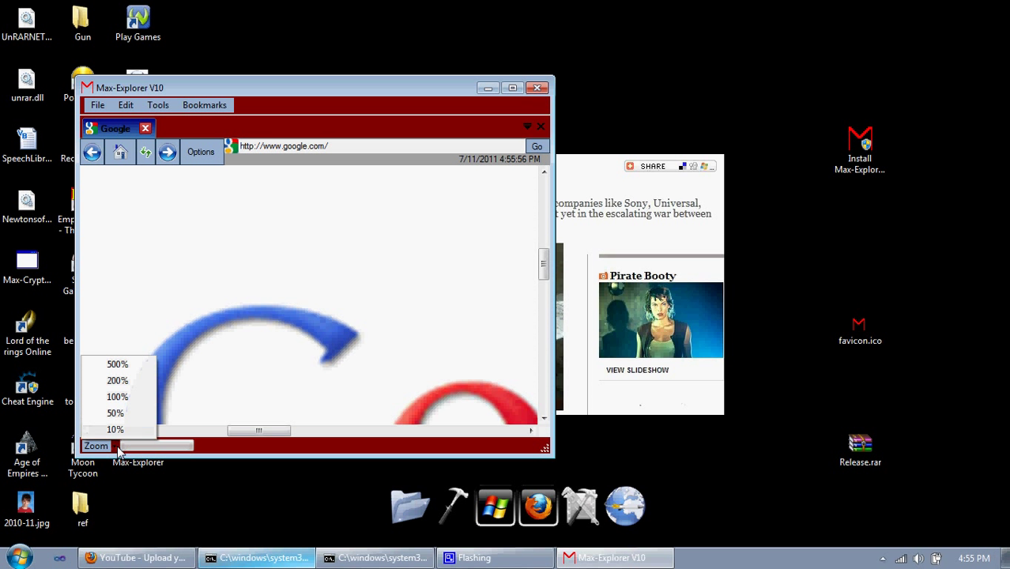
click(115, 430)
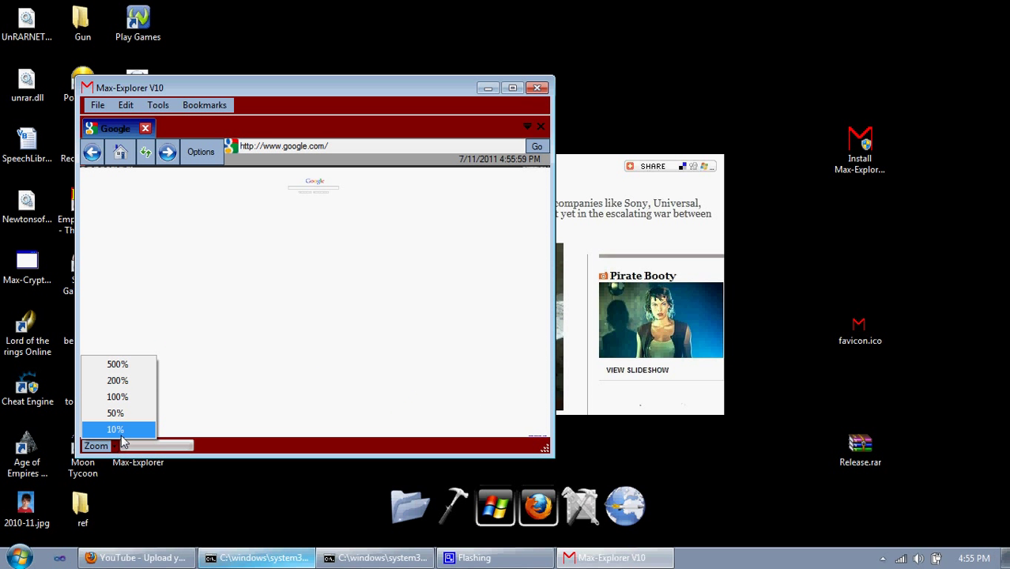
click(117, 397)
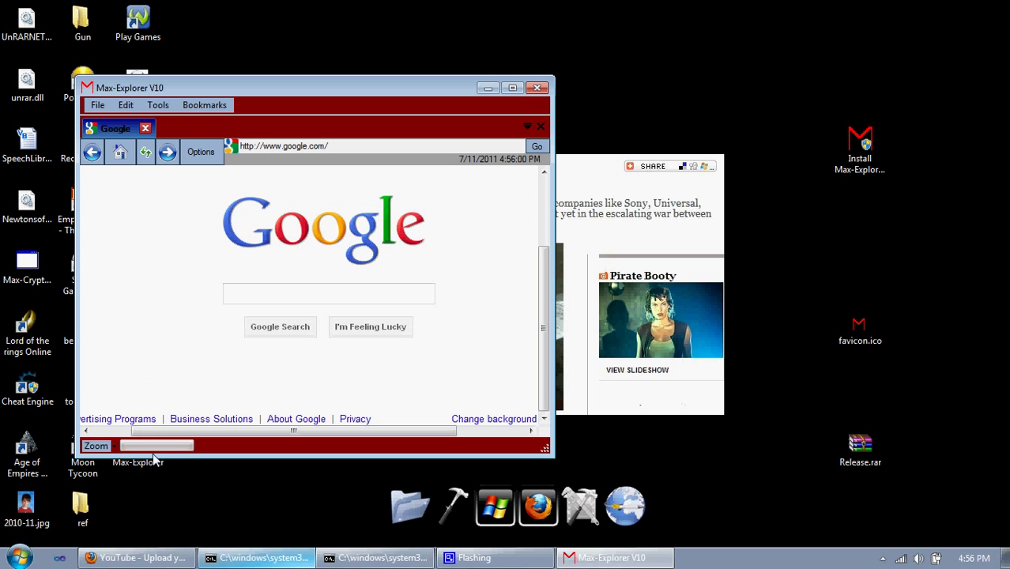
mouse_move(524, 250)
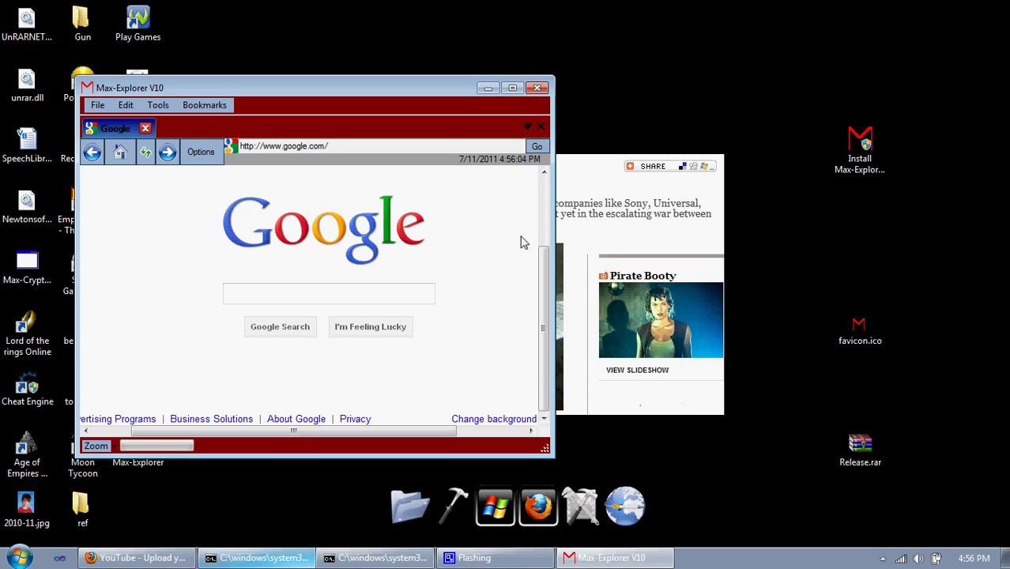
- Replace the address with maximumtech.org
click(283, 145)
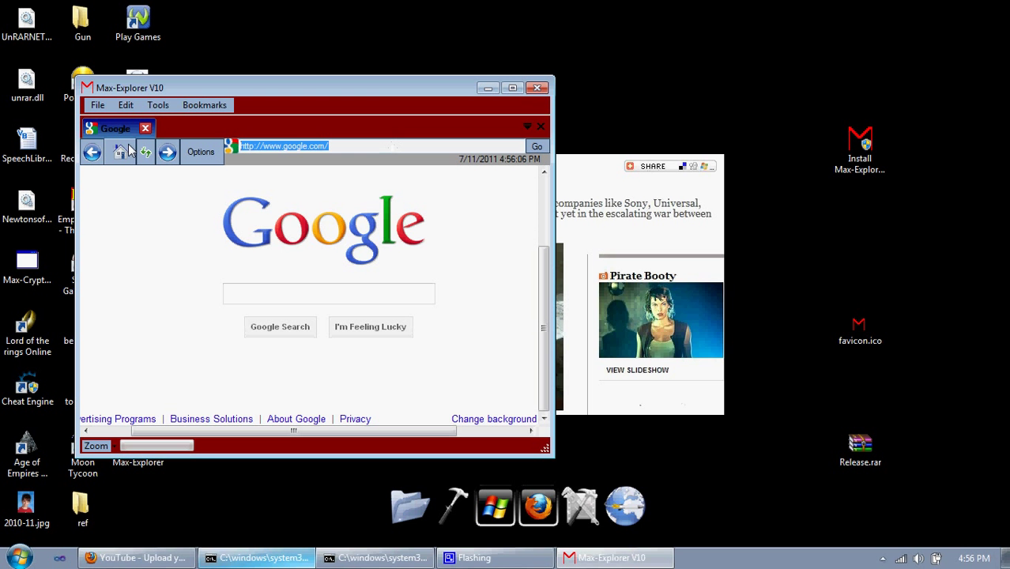
text(maximumtech.org)
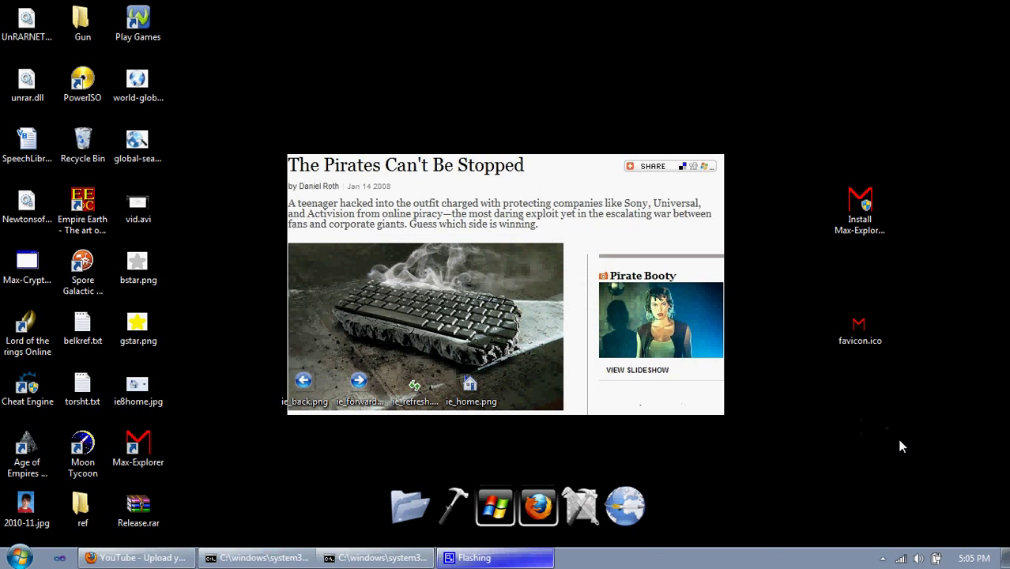
mouse_move(930, 362)
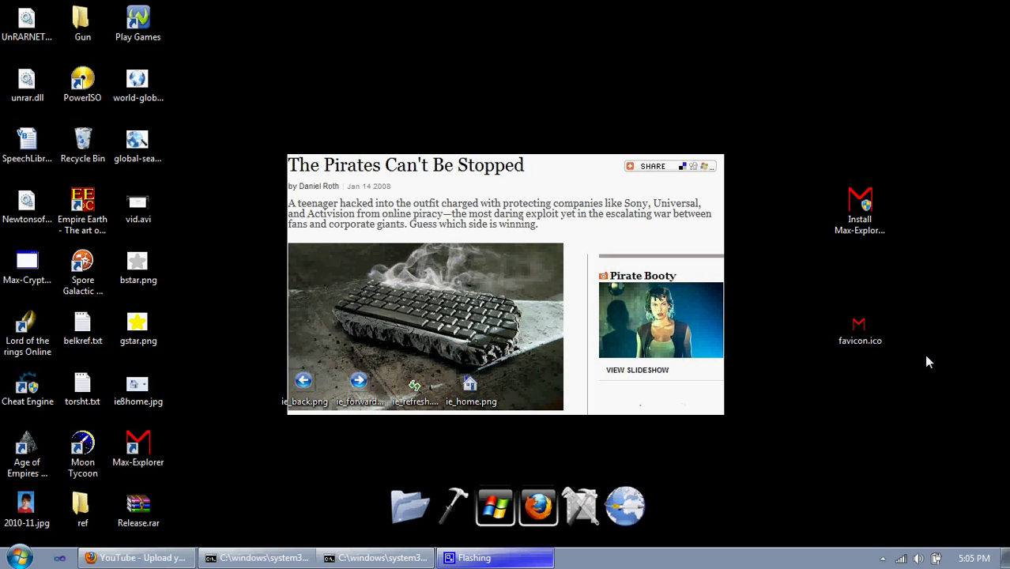
mouse_move(945, 362)
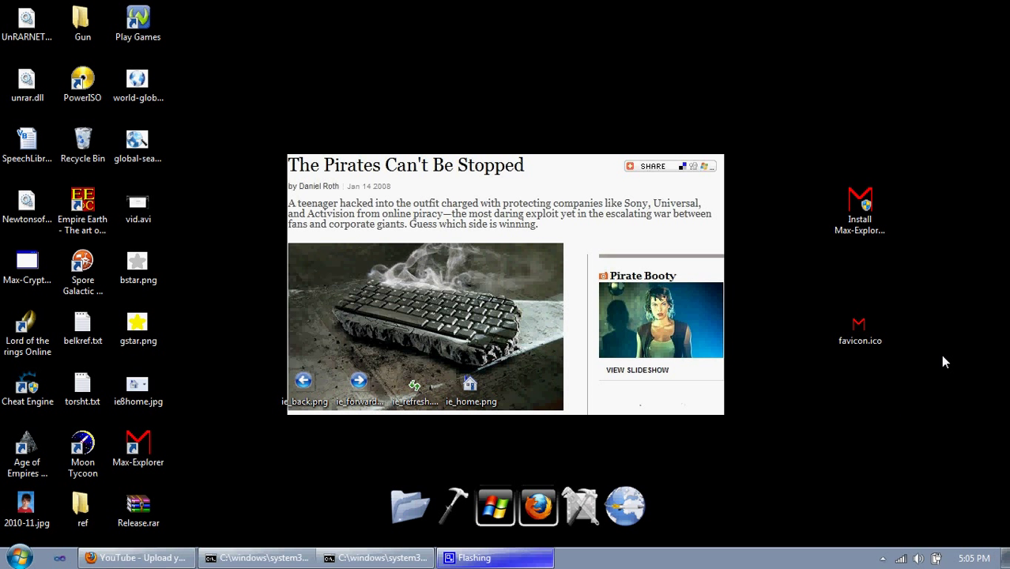
mouse_move(765, 362)
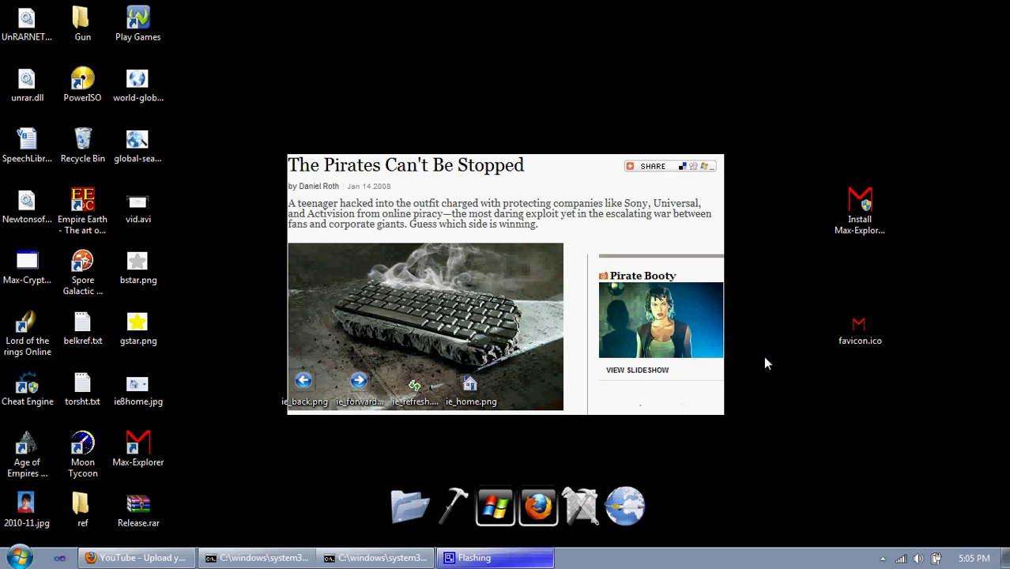
- Relaunch Max-Explorer V10 from its desktop shortcut, reopening Google
click(138, 446)
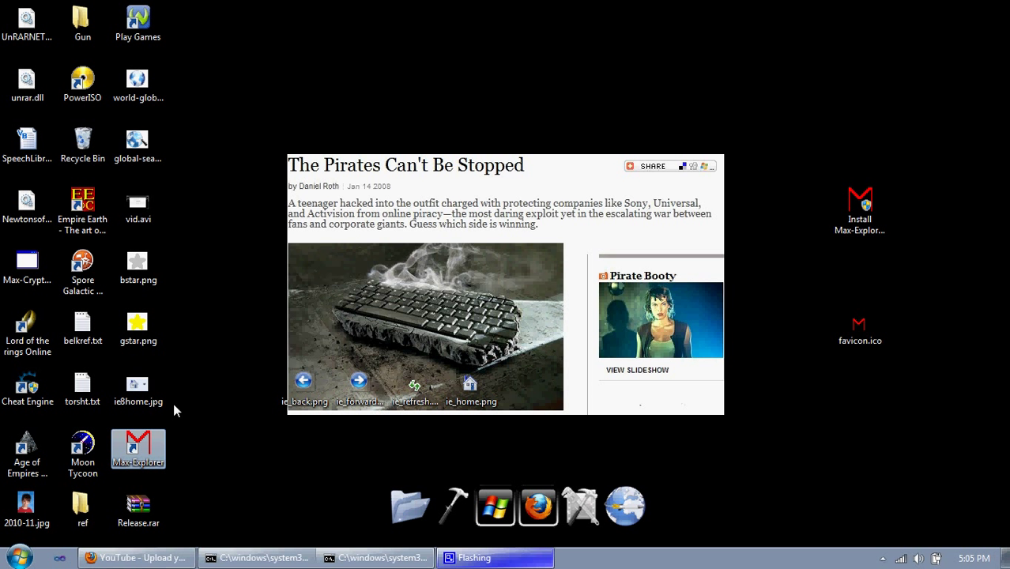
double_click(137, 446)
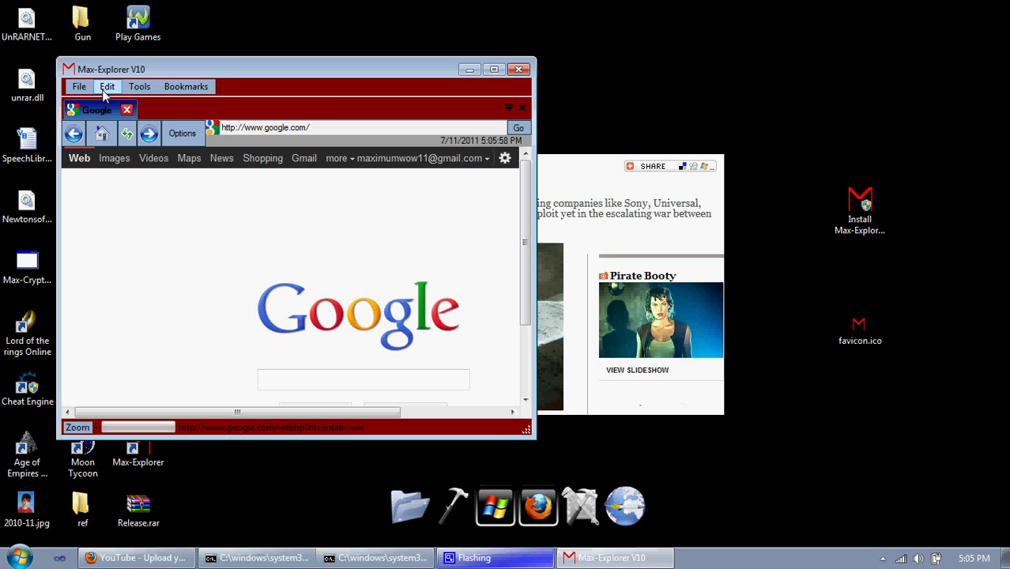
click(107, 85)
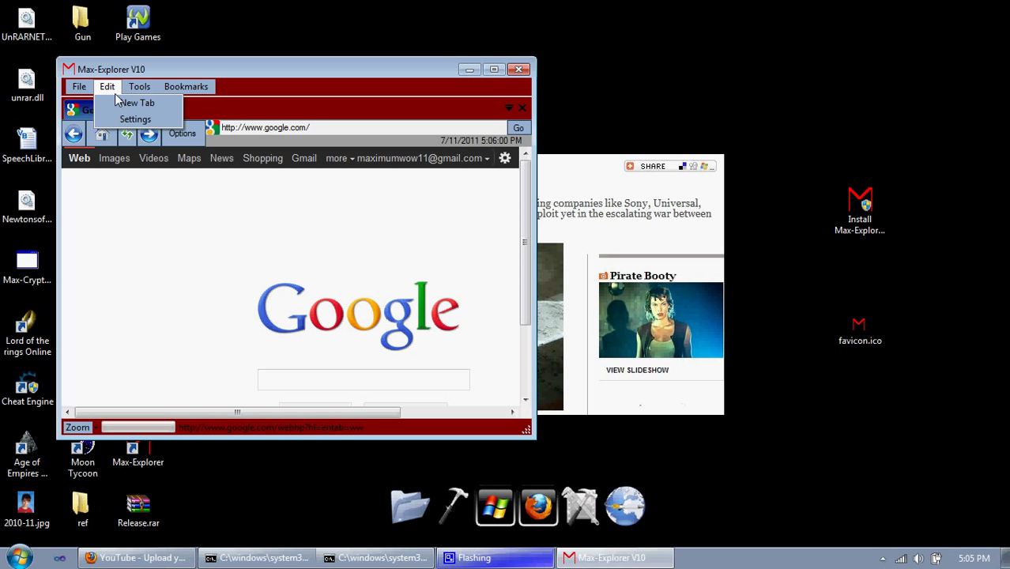
click(77, 85)
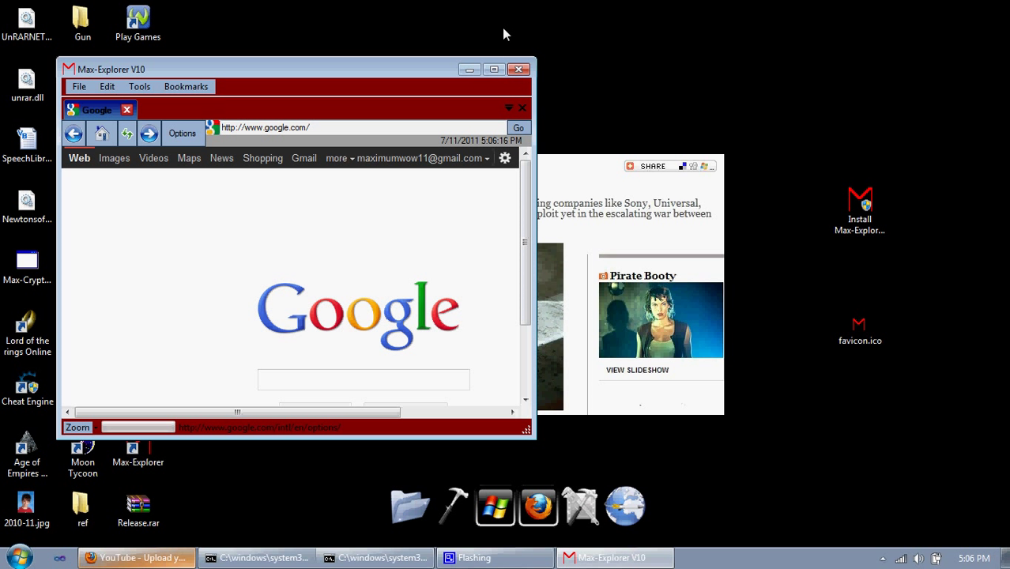
mouse_move(545, 62)
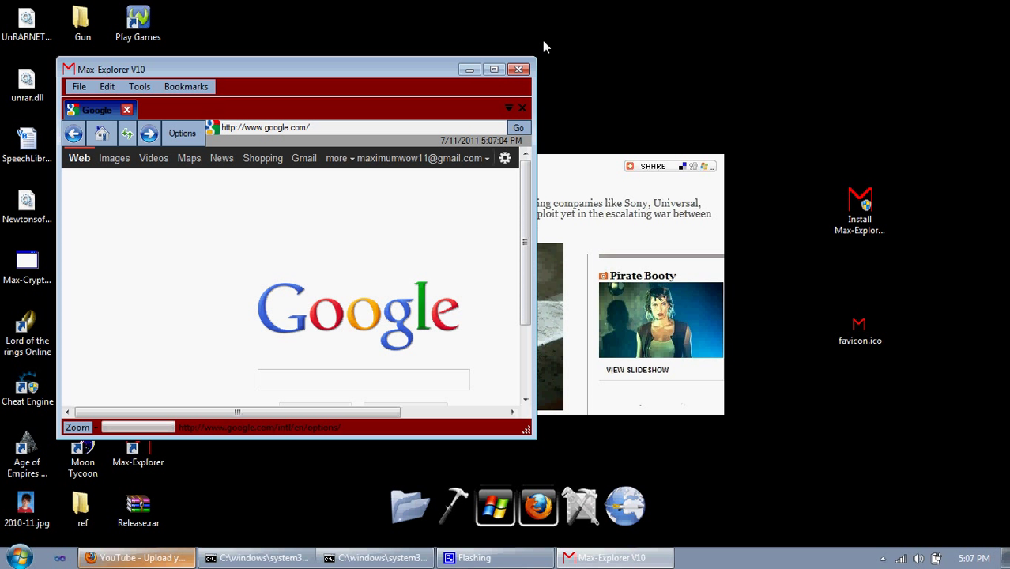
mouse_move(411, 44)
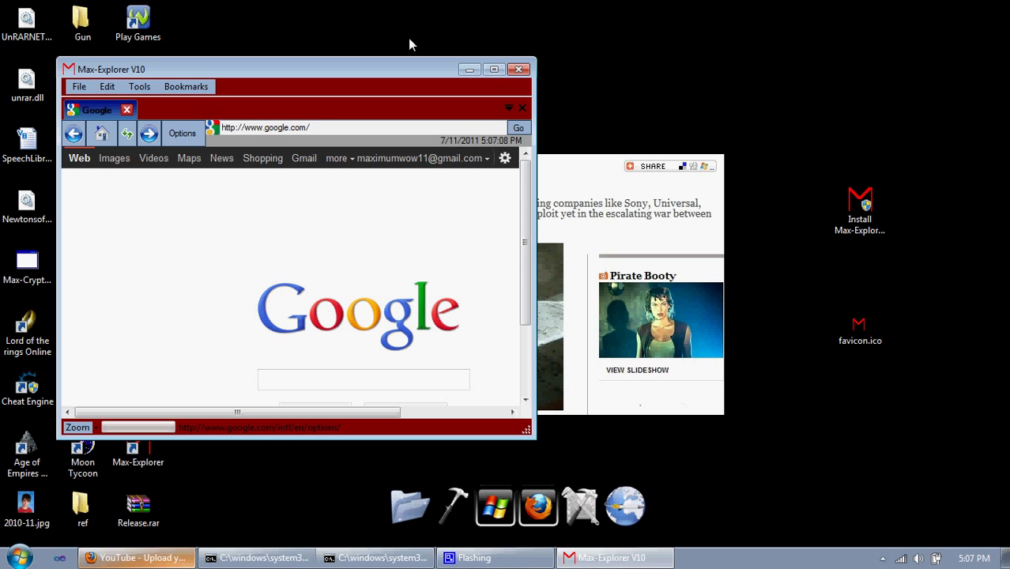
mouse_move(388, 9)
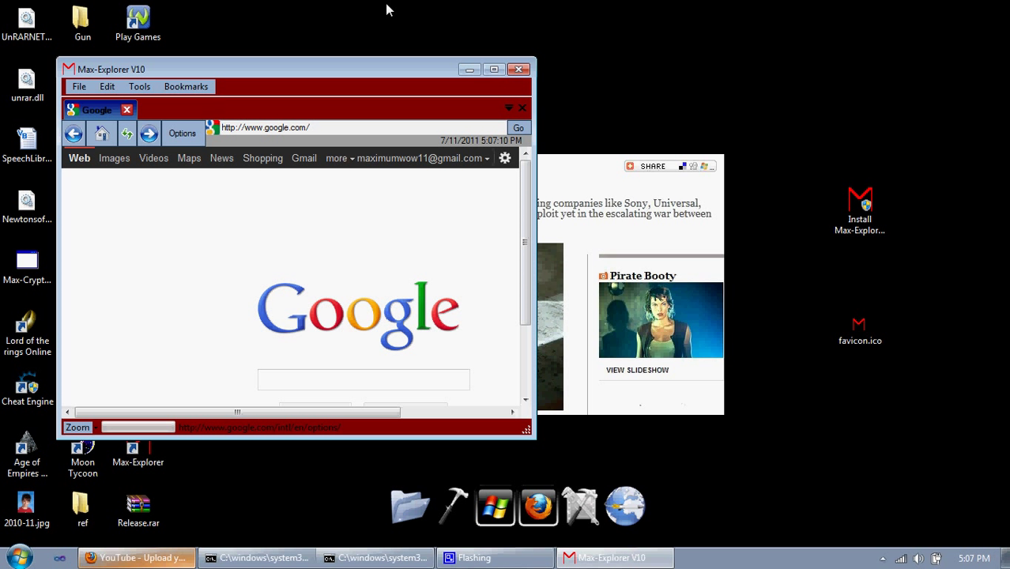
mouse_move(455, 13)
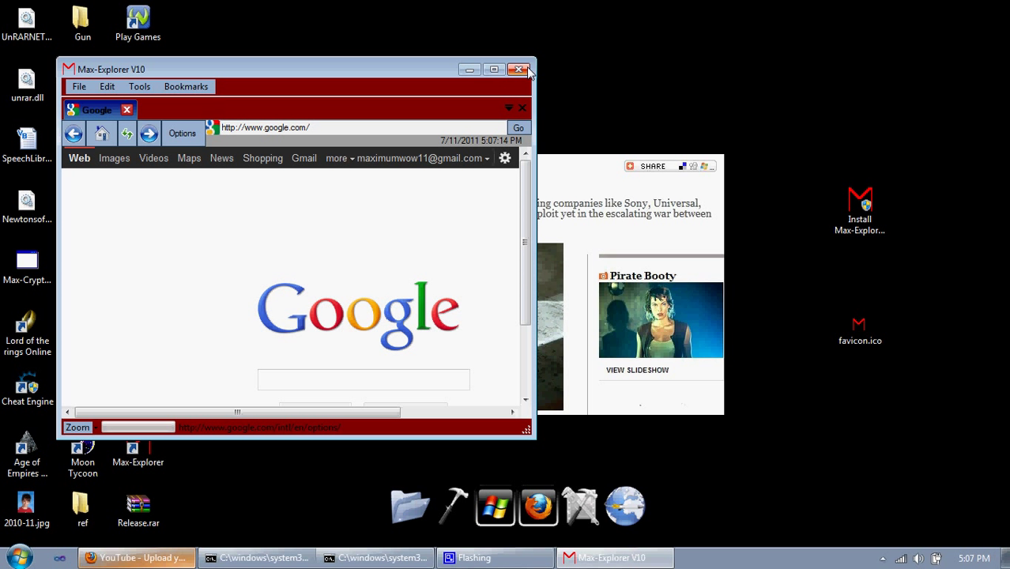
mouse_move(524, 71)
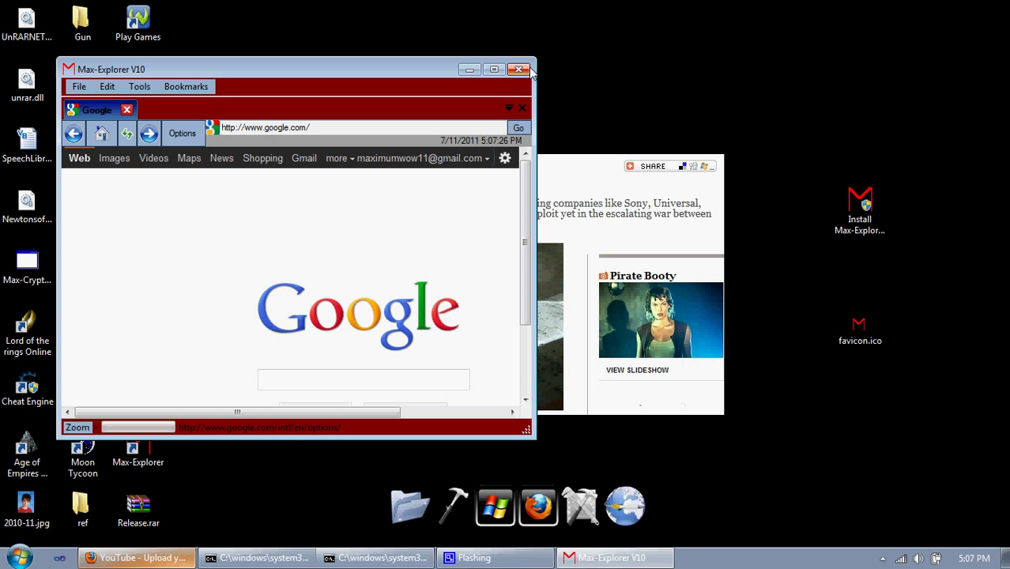
mouse_move(883, 560)
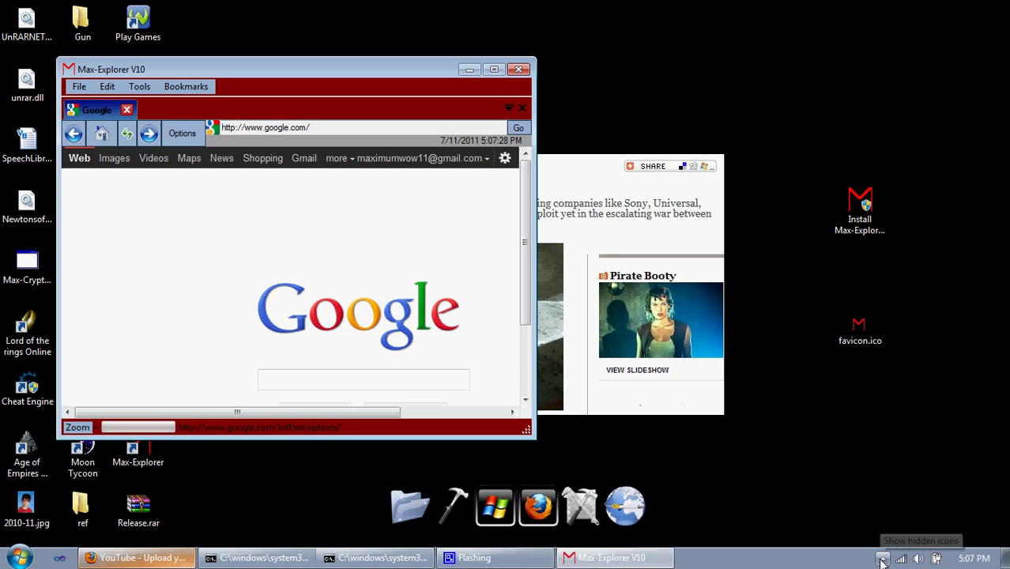
- Show the hidden notification-area icons on the taskbar
click(883, 560)
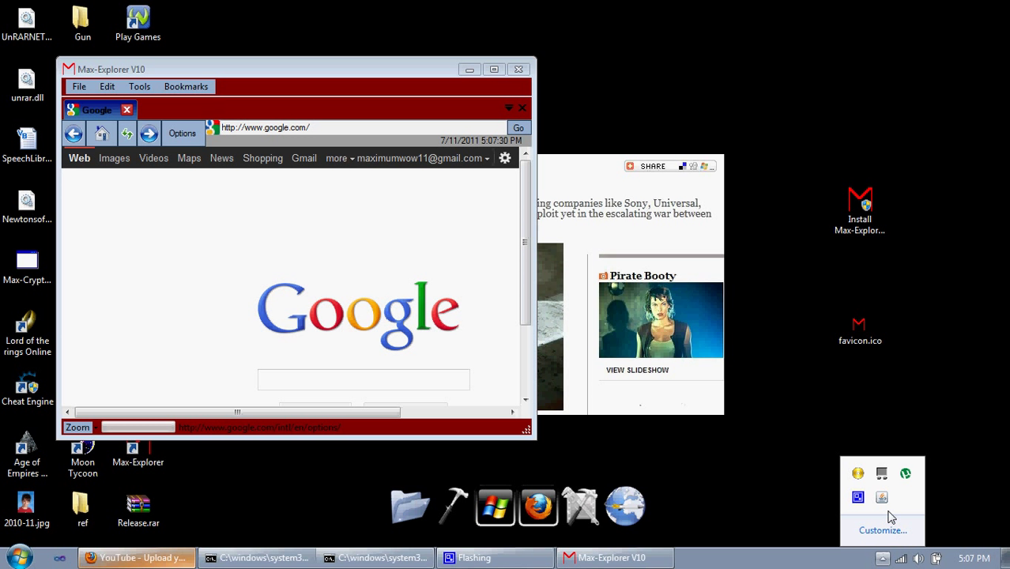